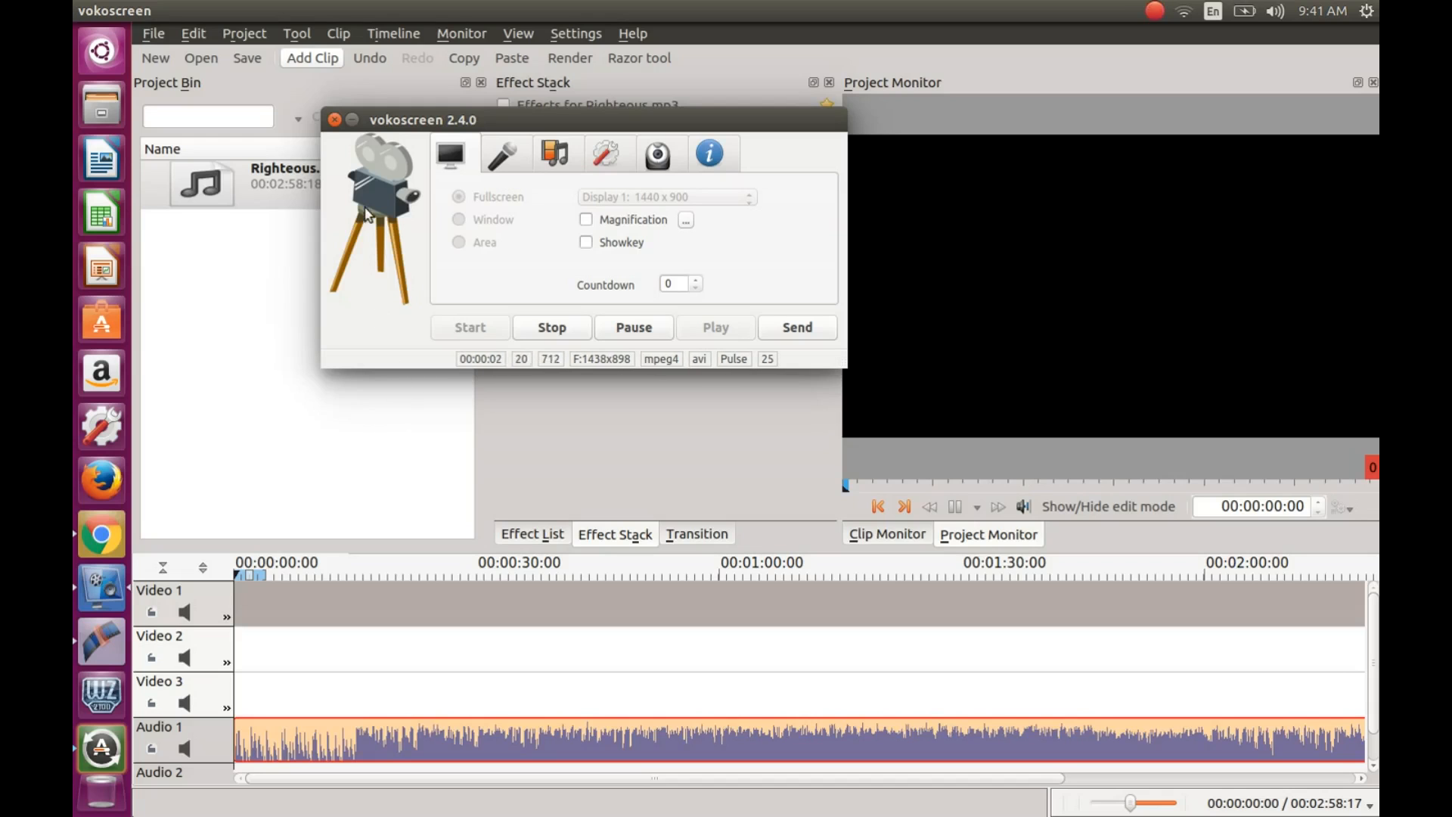
Step: Hide the vokoscreen recorder window so the Kdenlive project is fully visible
left_click(335, 118)
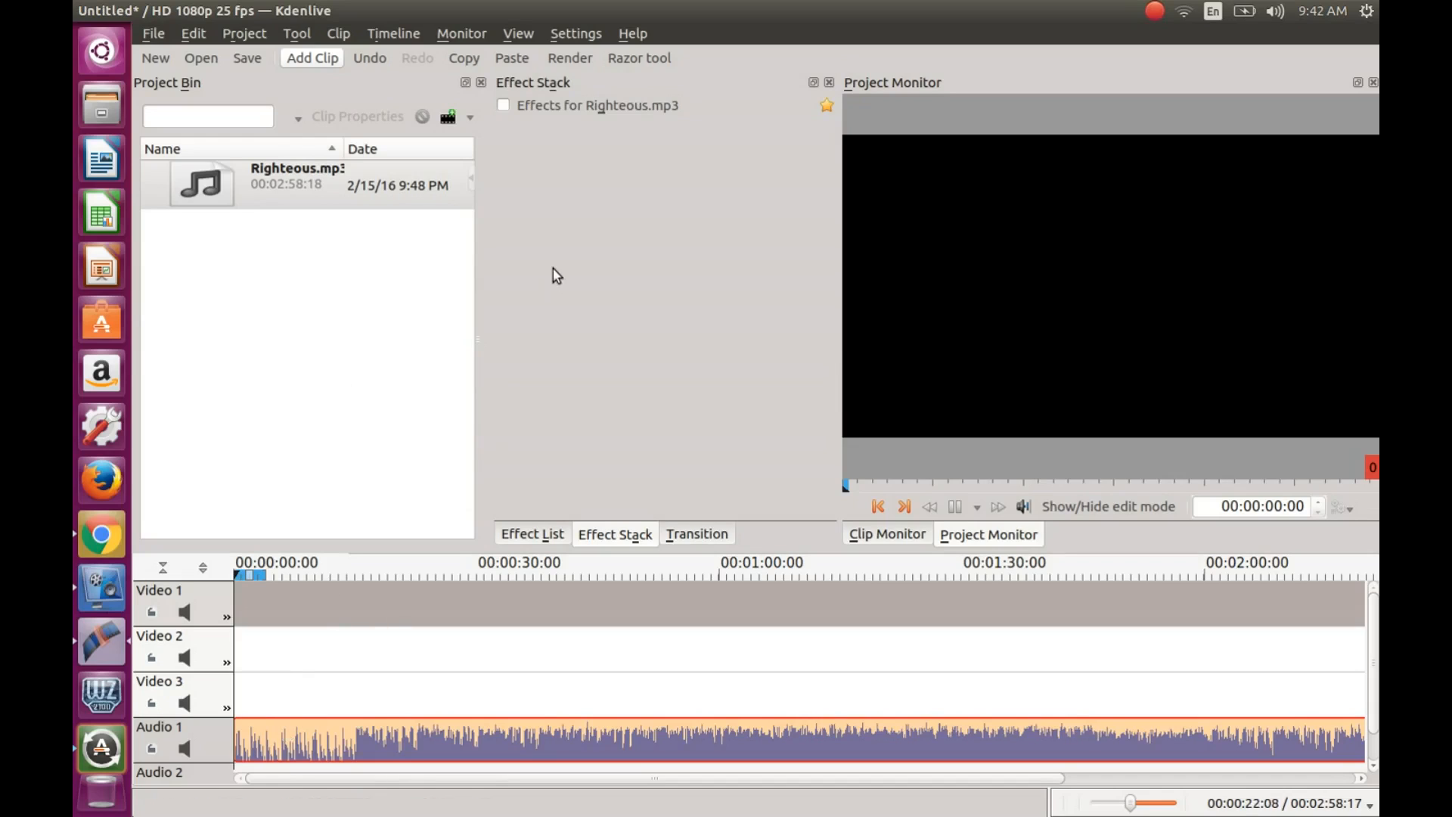
Step: Razor-cut Righteous.mp3 at about 10 s and drag Volume (keyframable) onto the opening clip
left_click(638, 57)
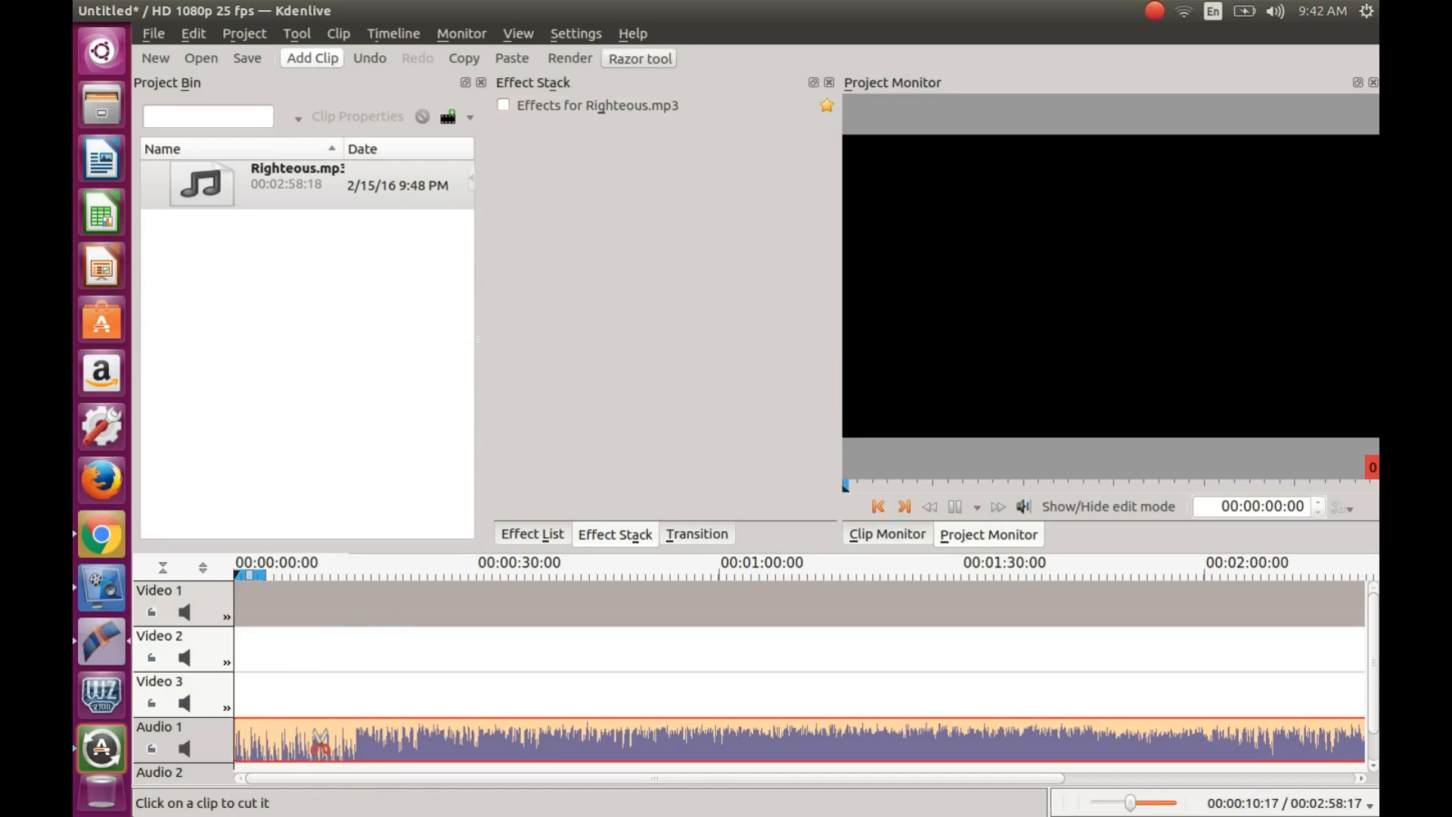
left_click(315, 740)
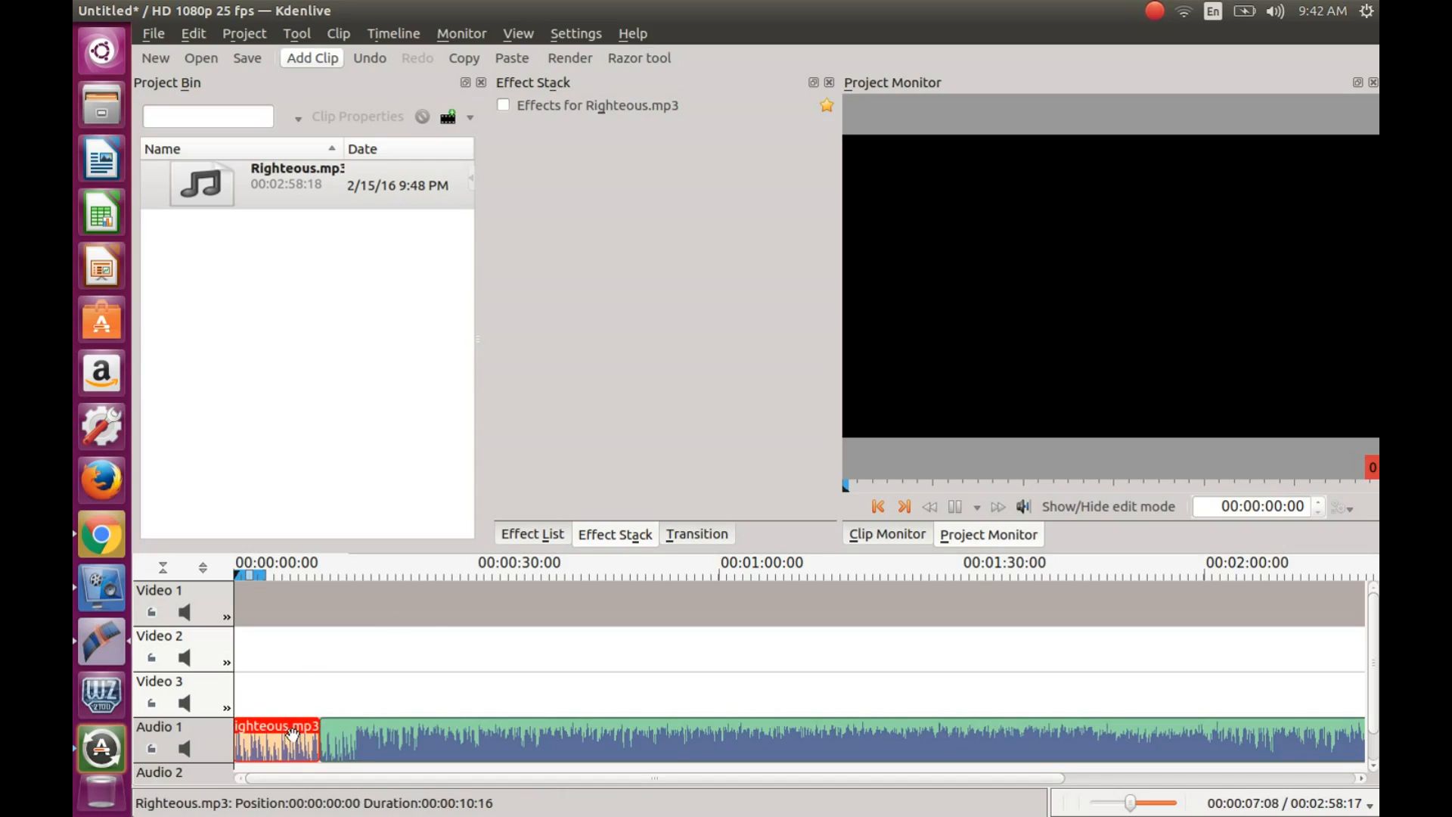
left_click(531, 534)
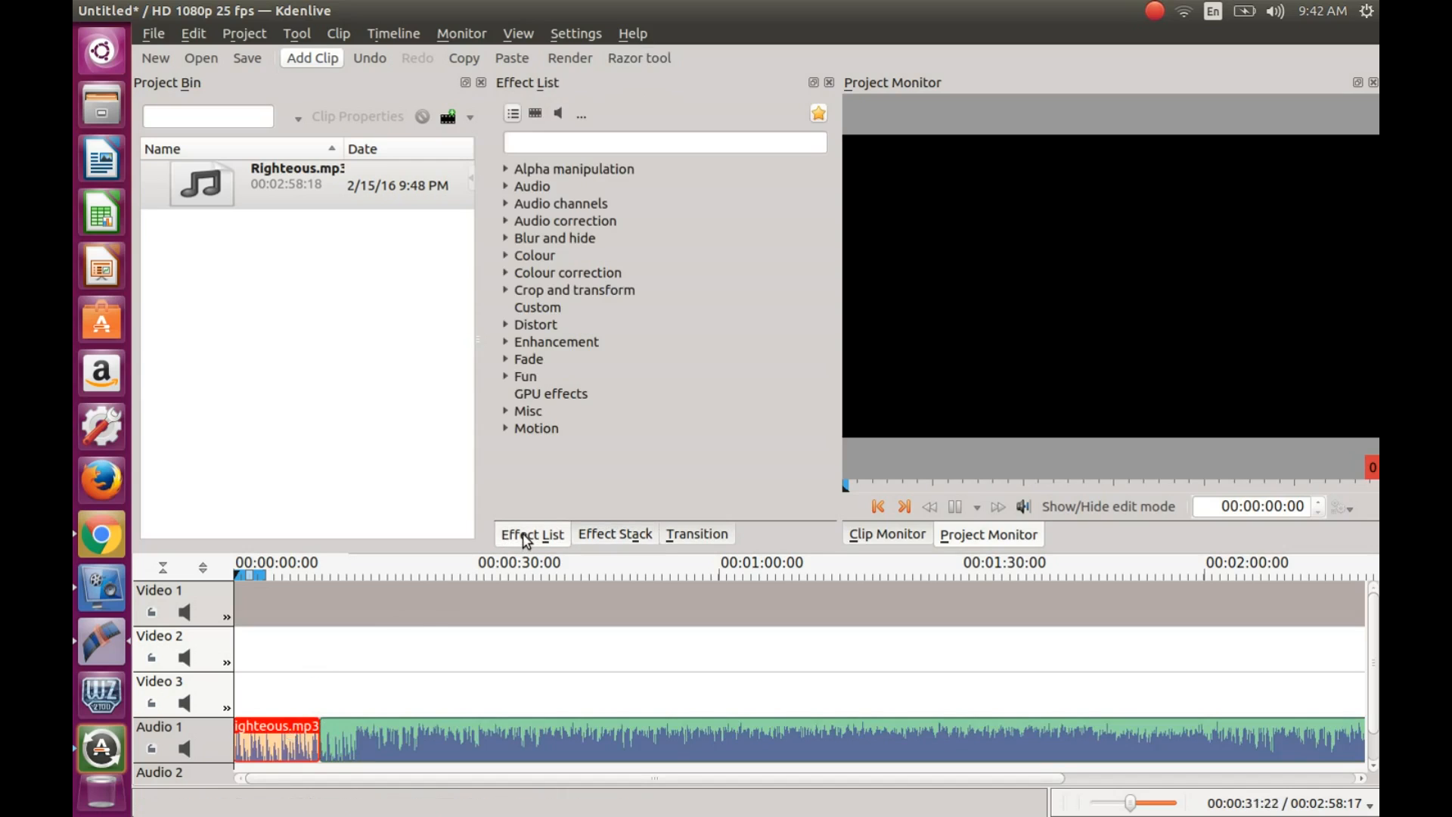
mouse_move(510, 191)
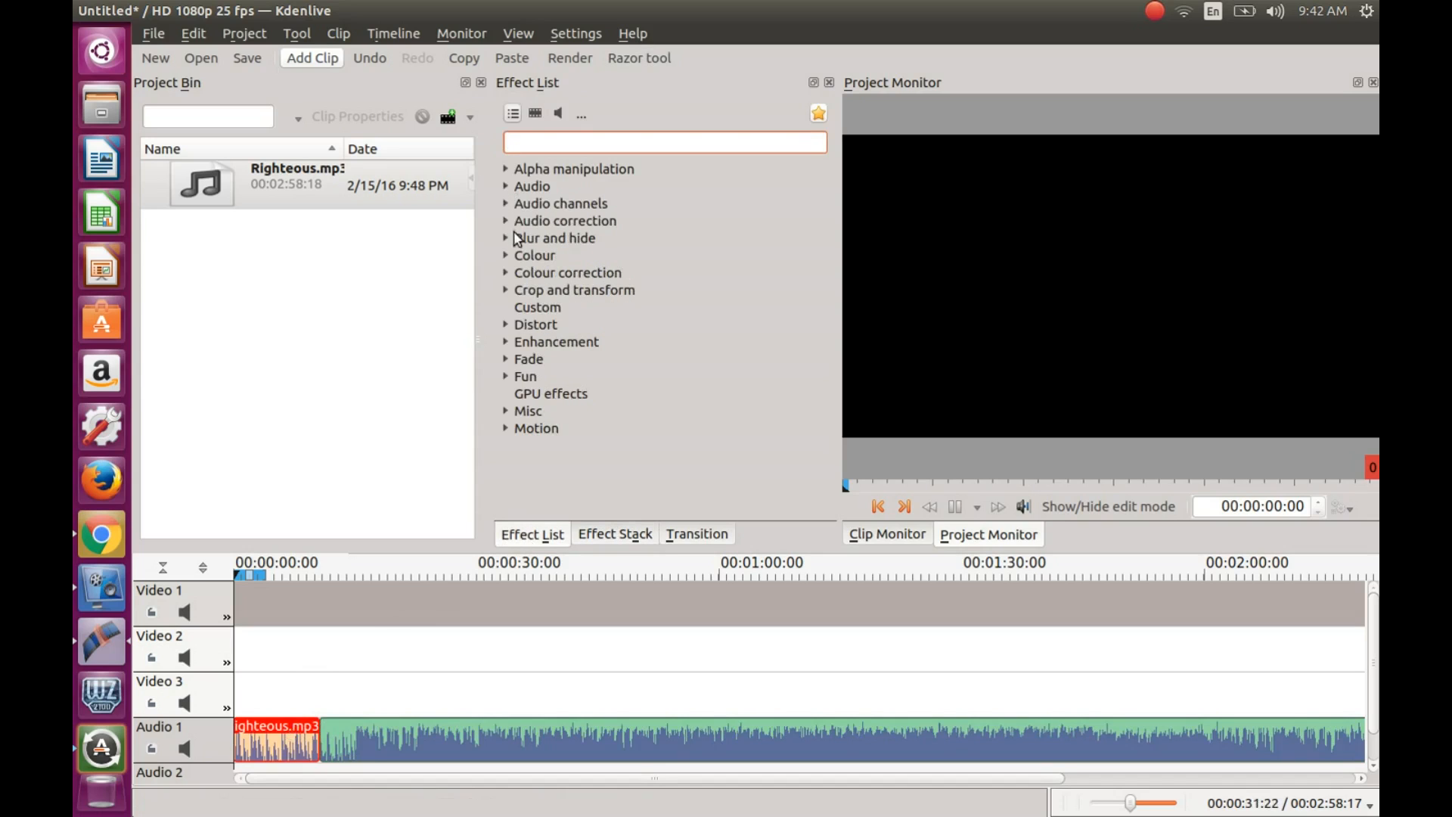
mouse_move(506, 229)
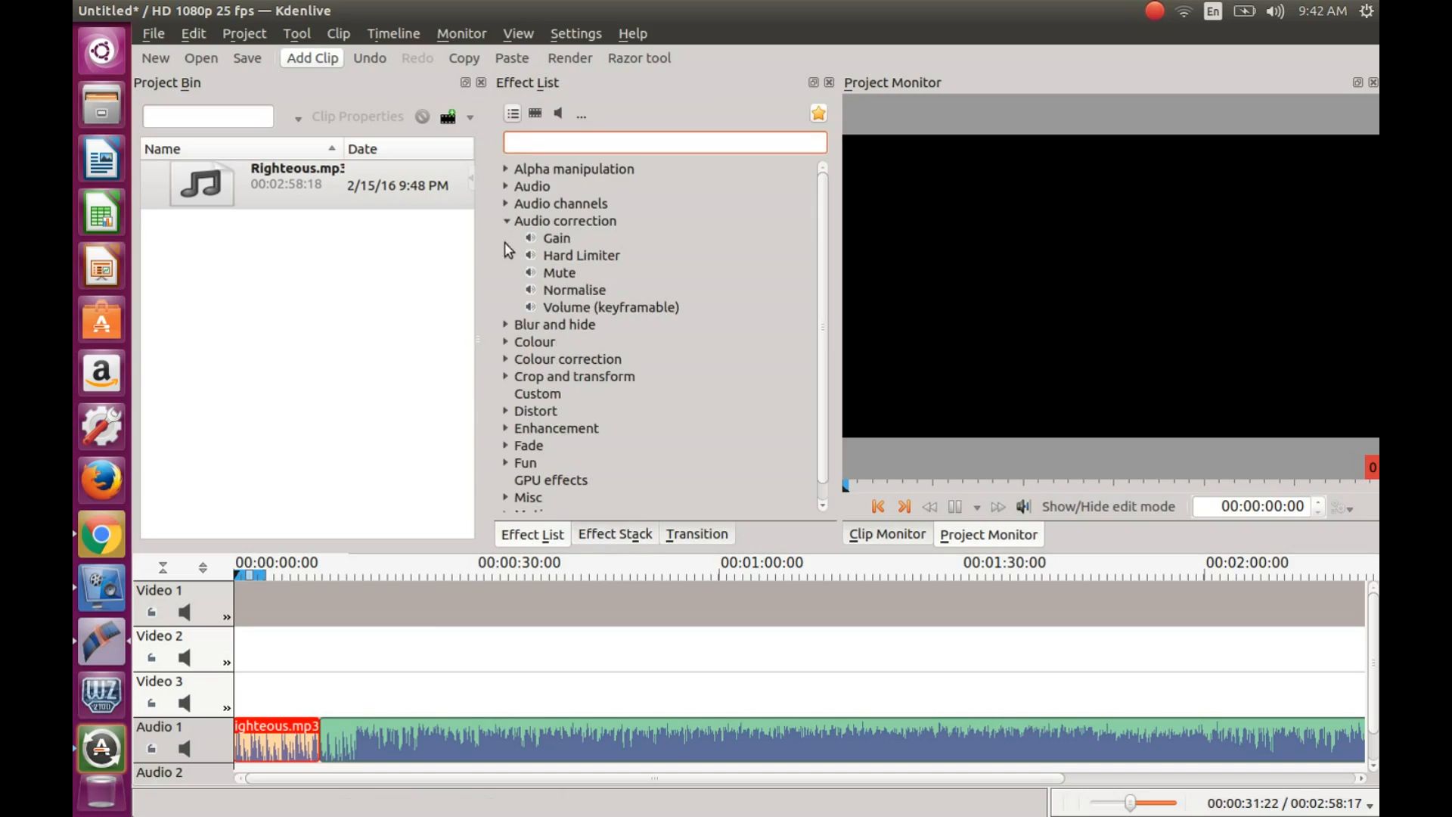
mouse_move(558, 313)
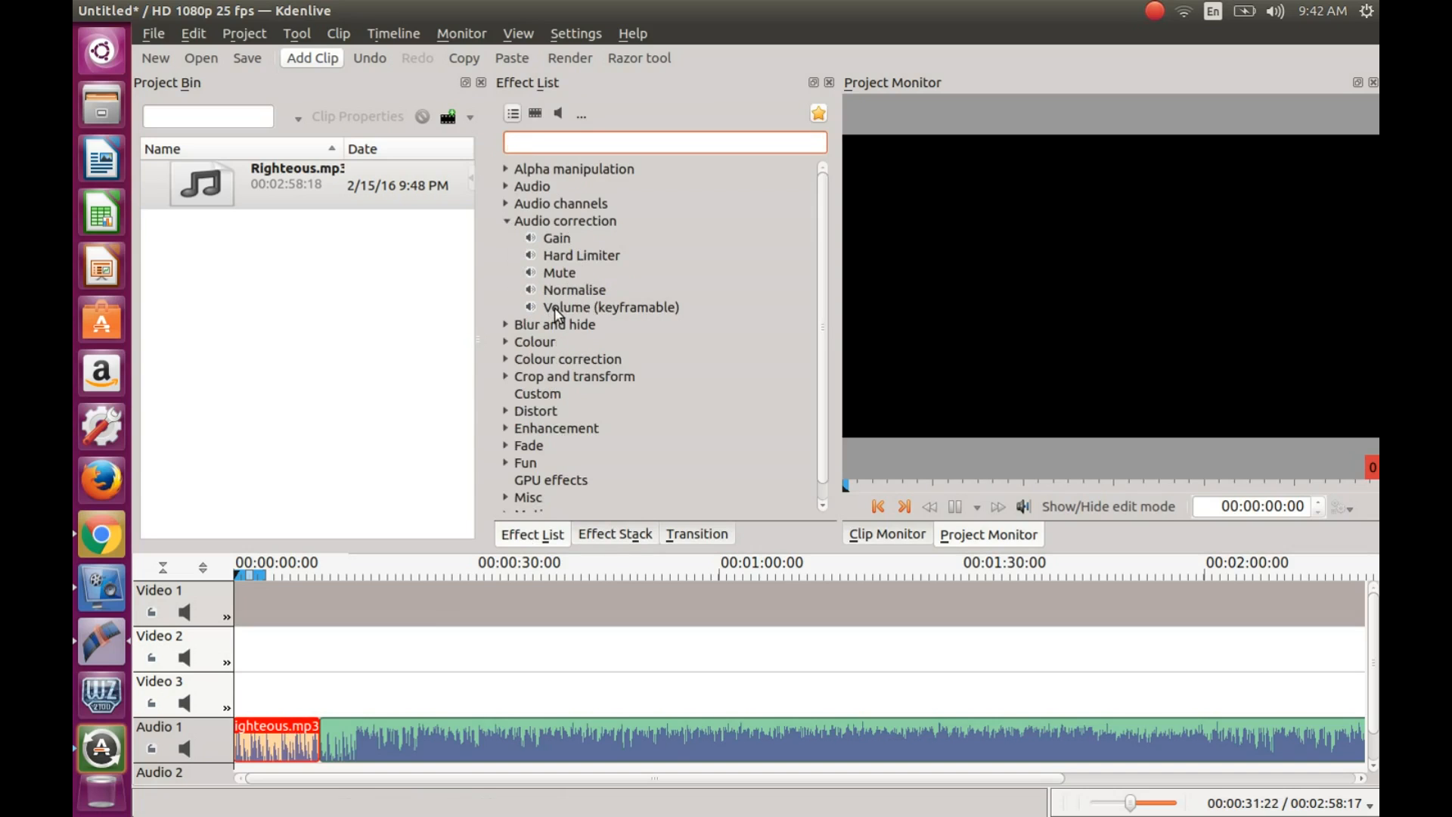
left_click(610, 307)
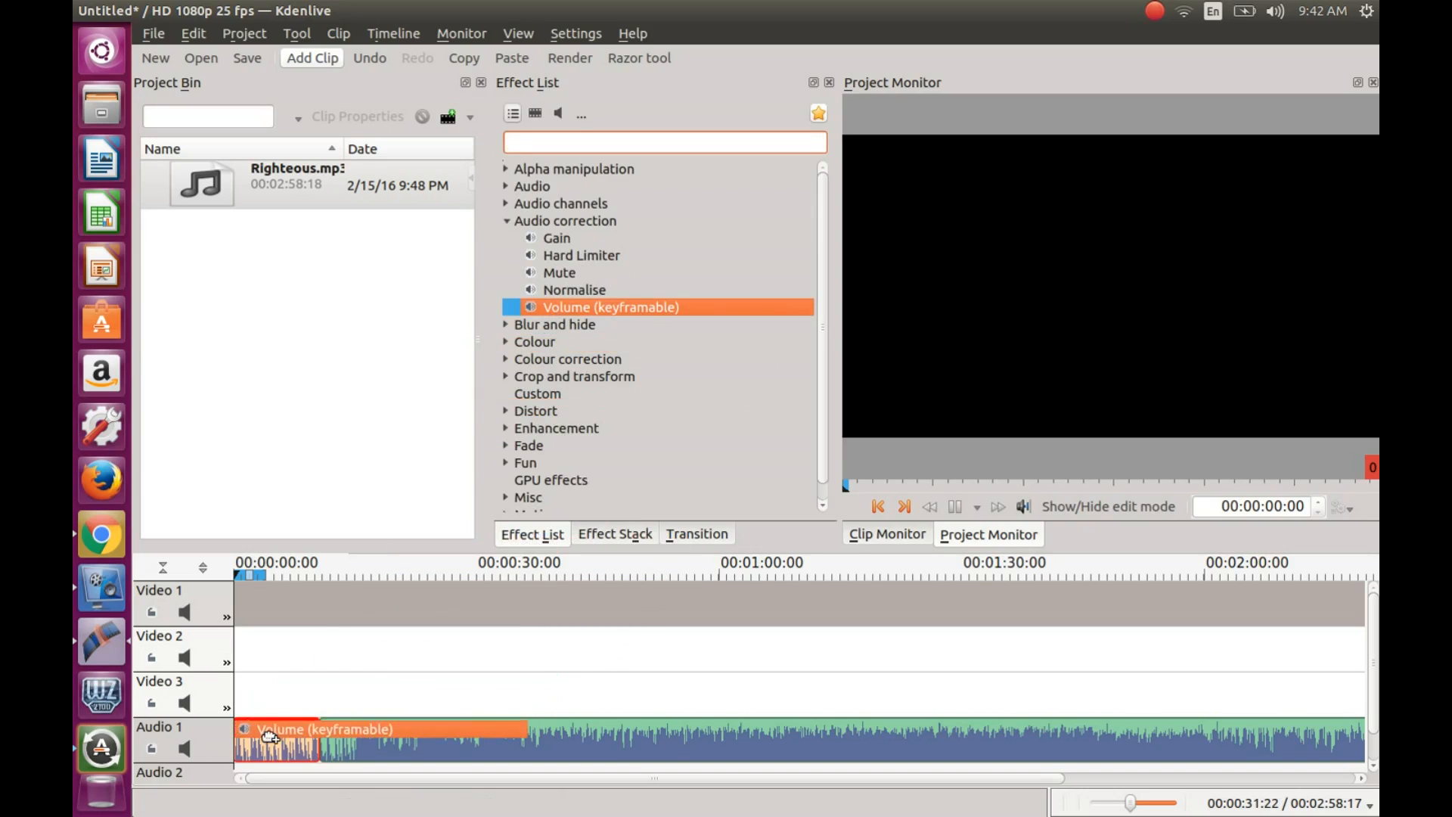
Step: Undo the splits and effect so the music track is one clean clip again
left_click(614, 534)
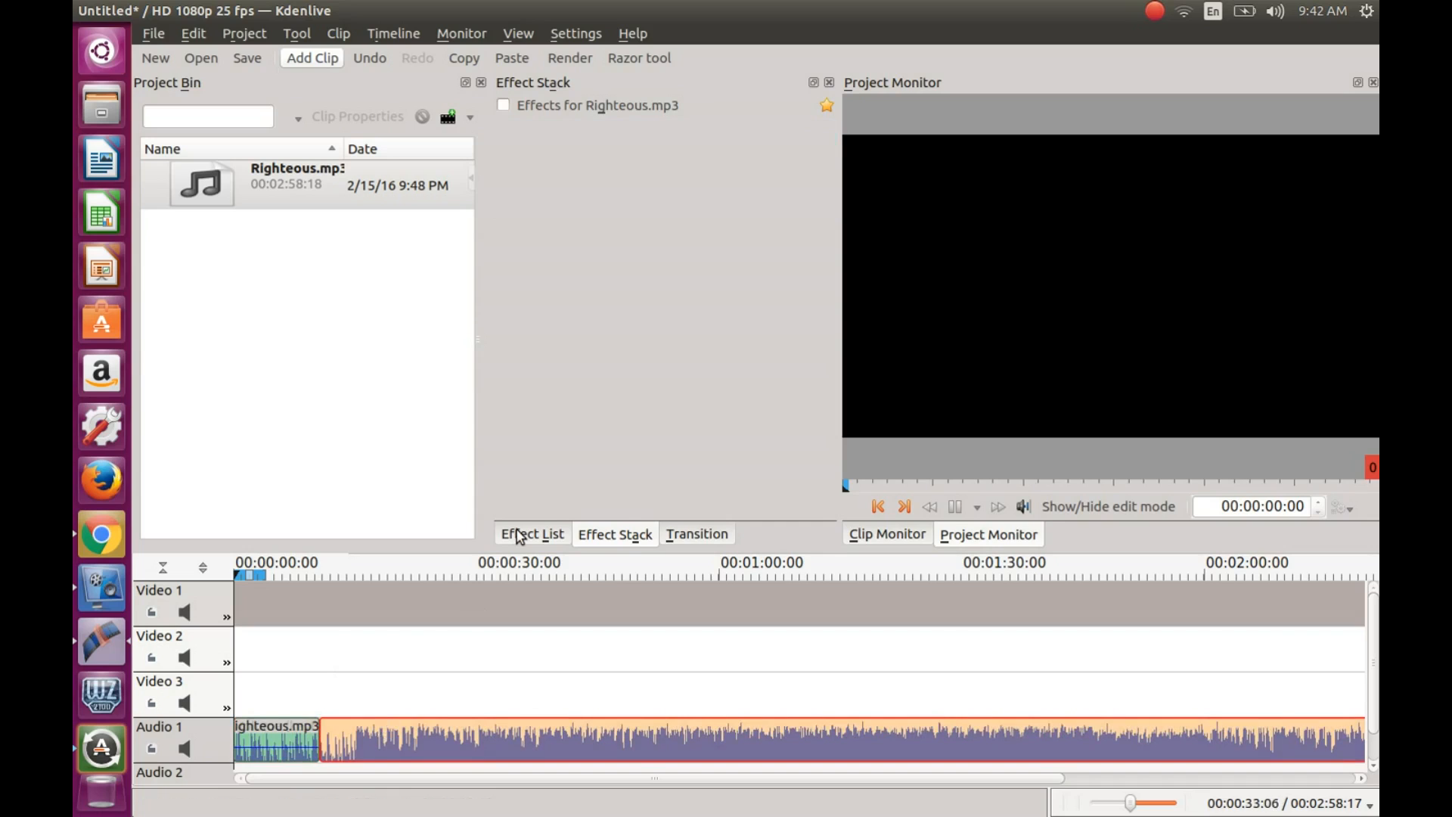
left_click(531, 534)
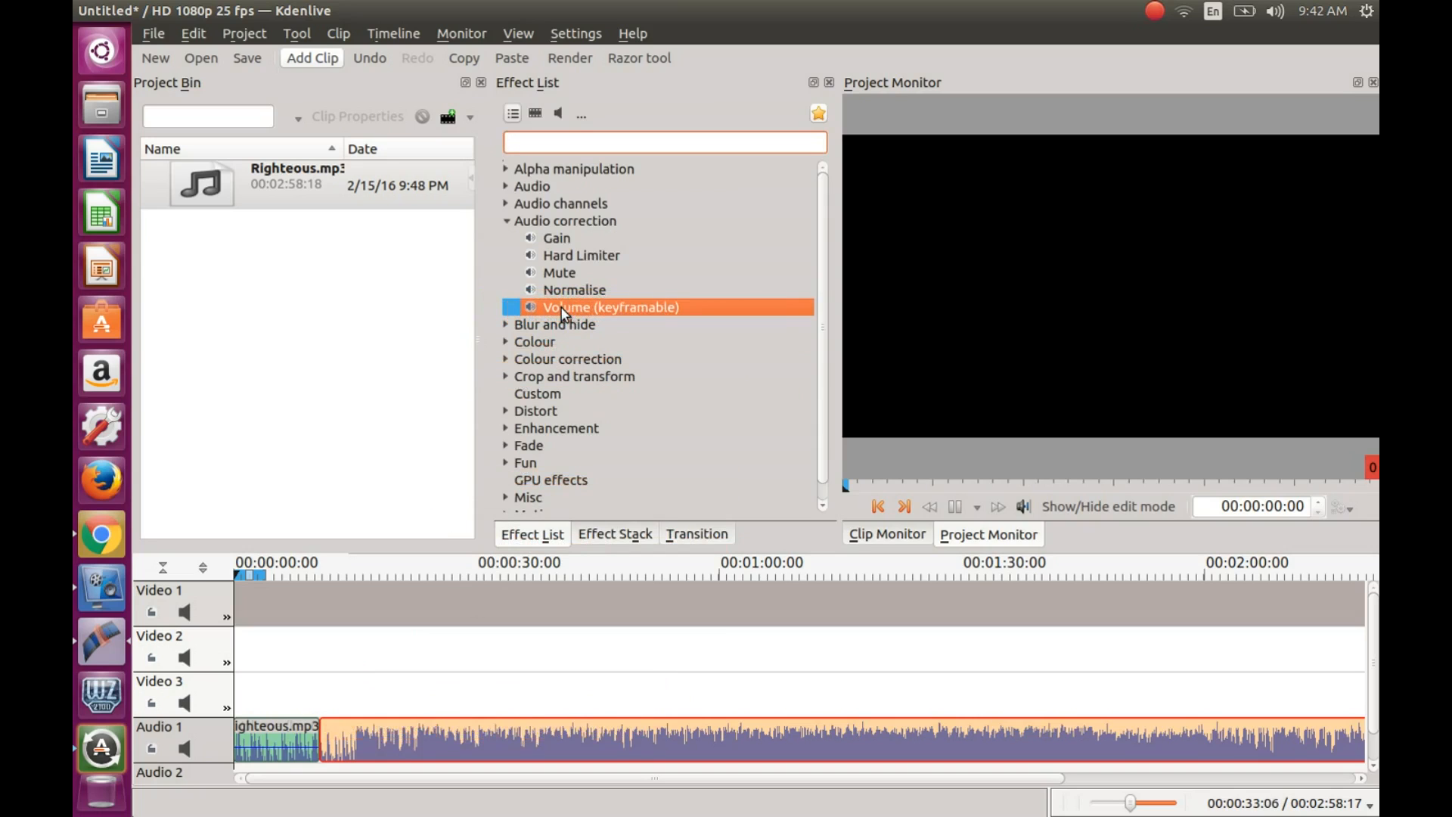
left_click(638, 58)
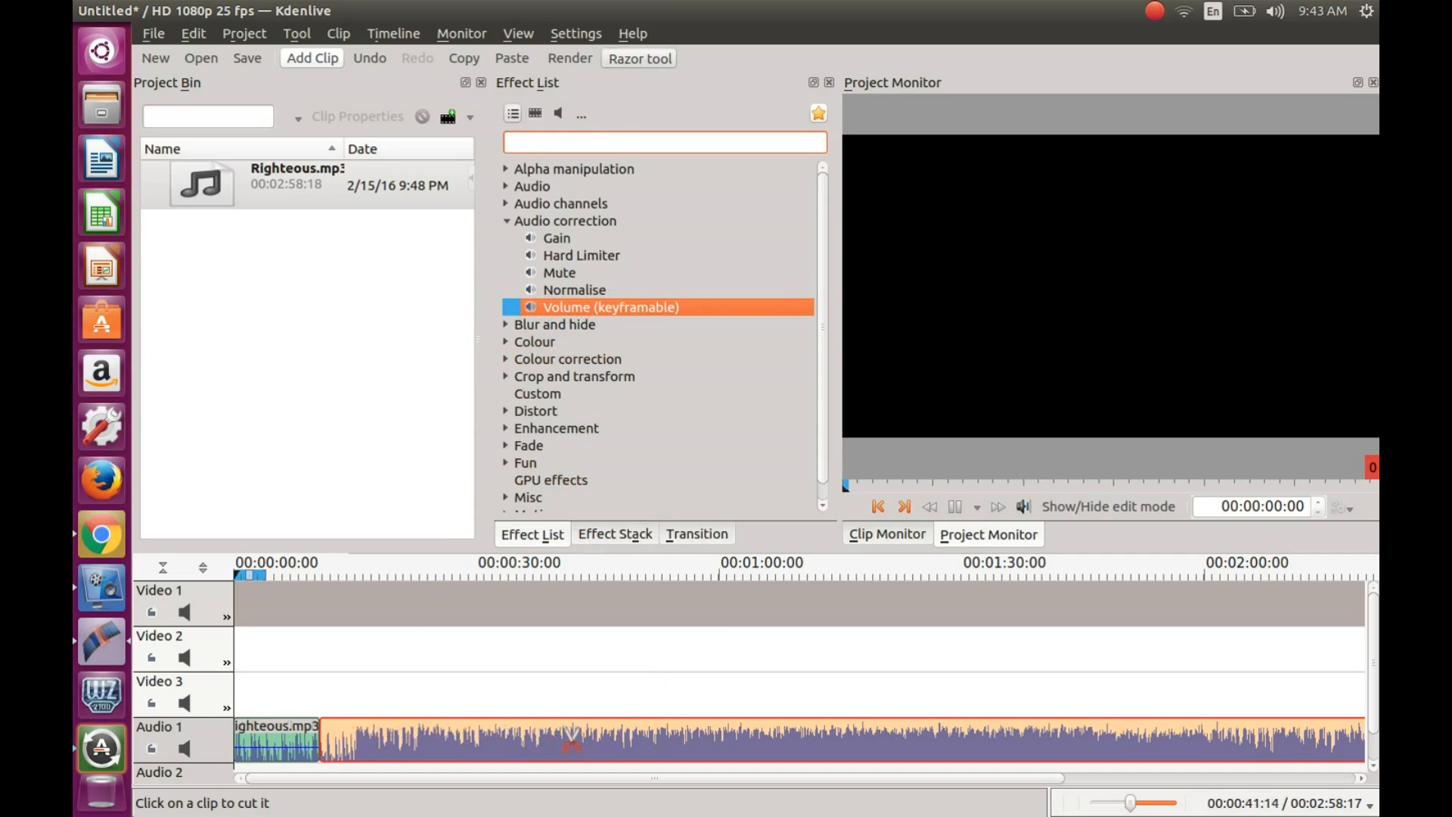
left_click(572, 741)
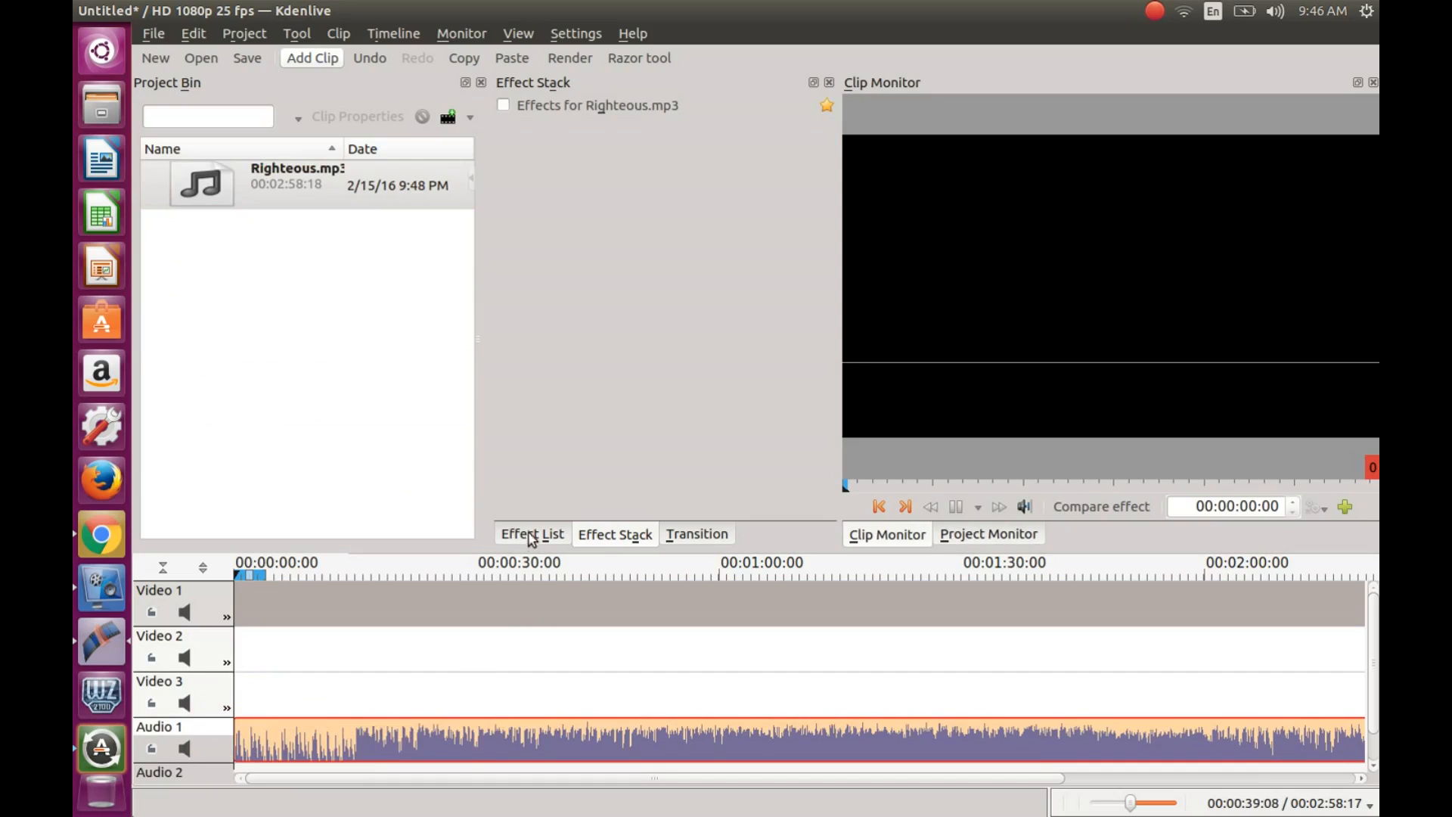
Step: Apply Volume (keyframable) at gain 100 to the whole uncut clip and re-enable the Razor tool
left_click(531, 534)
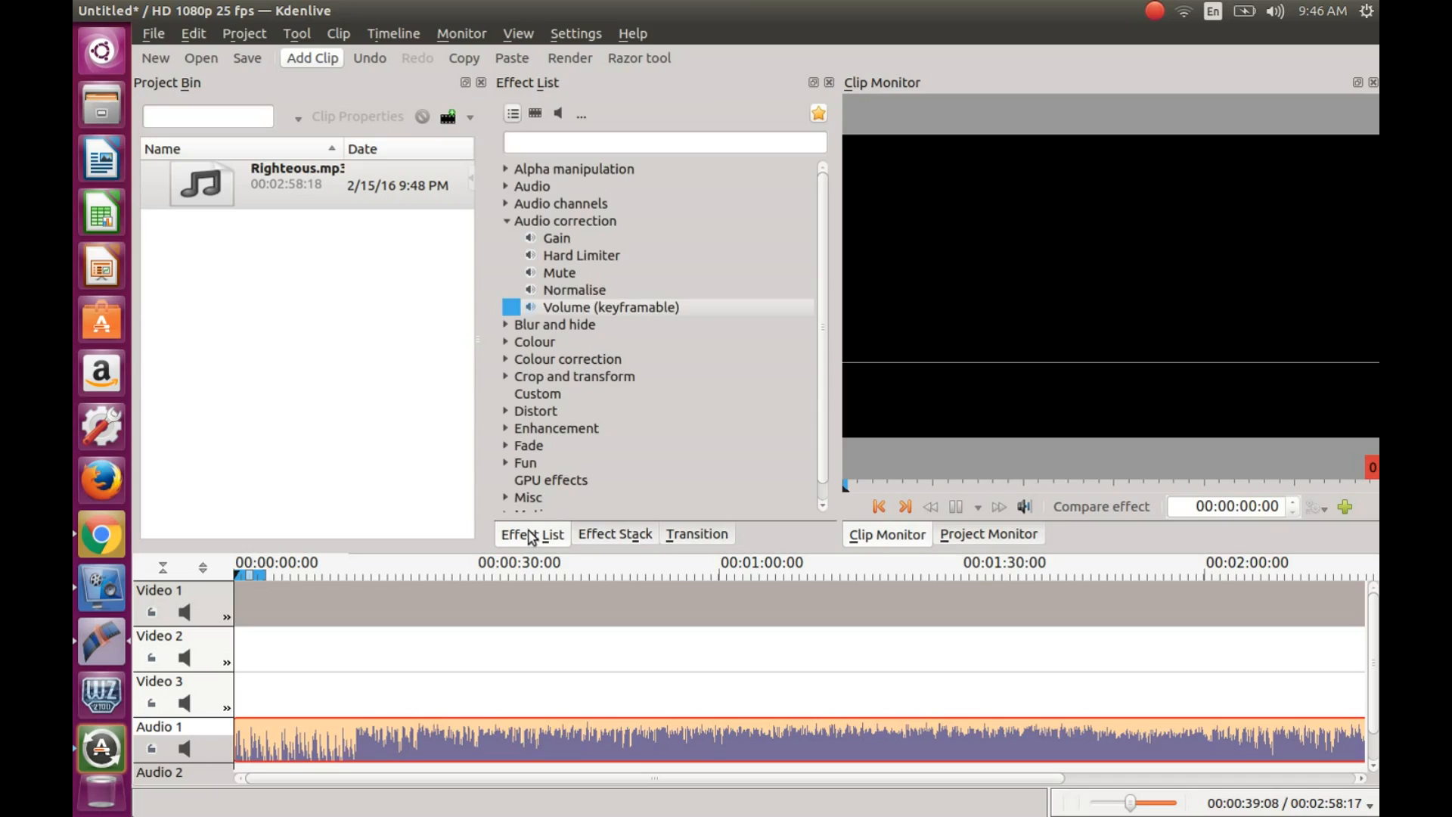
mouse_move(621, 313)
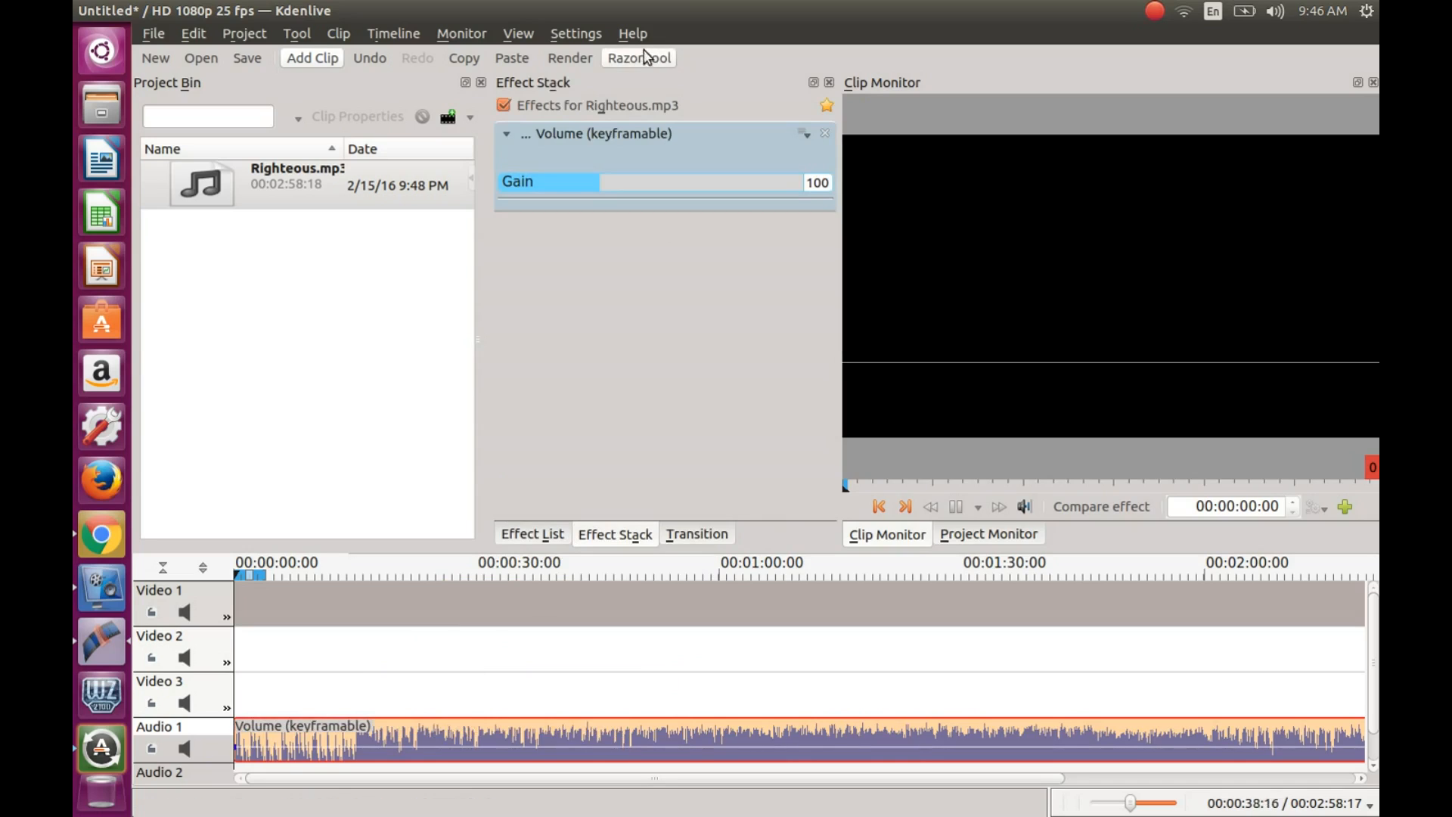
left_click(639, 57)
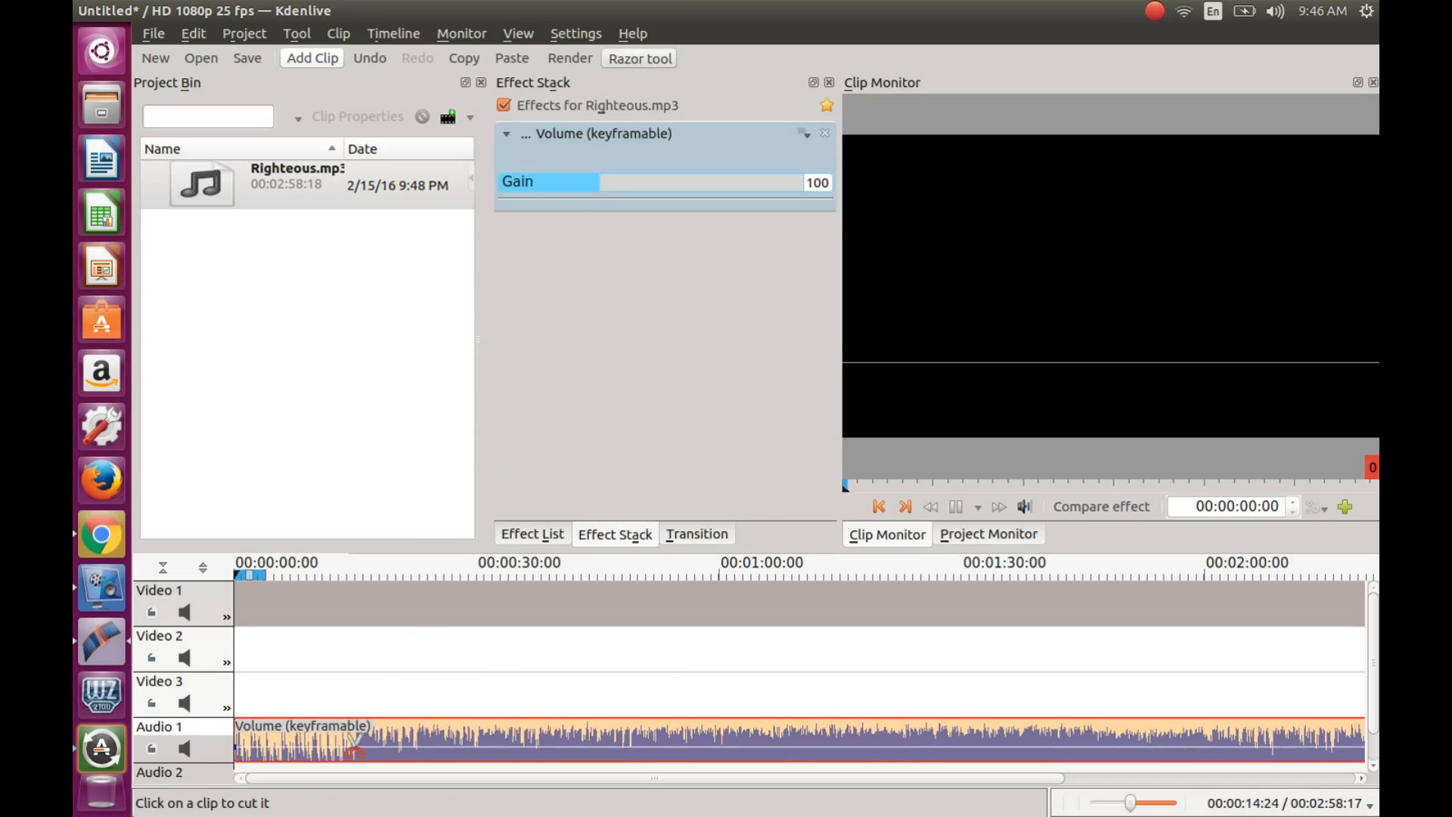
Step: Cut the track at about 15 s, both parts keeping the Volume effect at gain 100
left_click(357, 739)
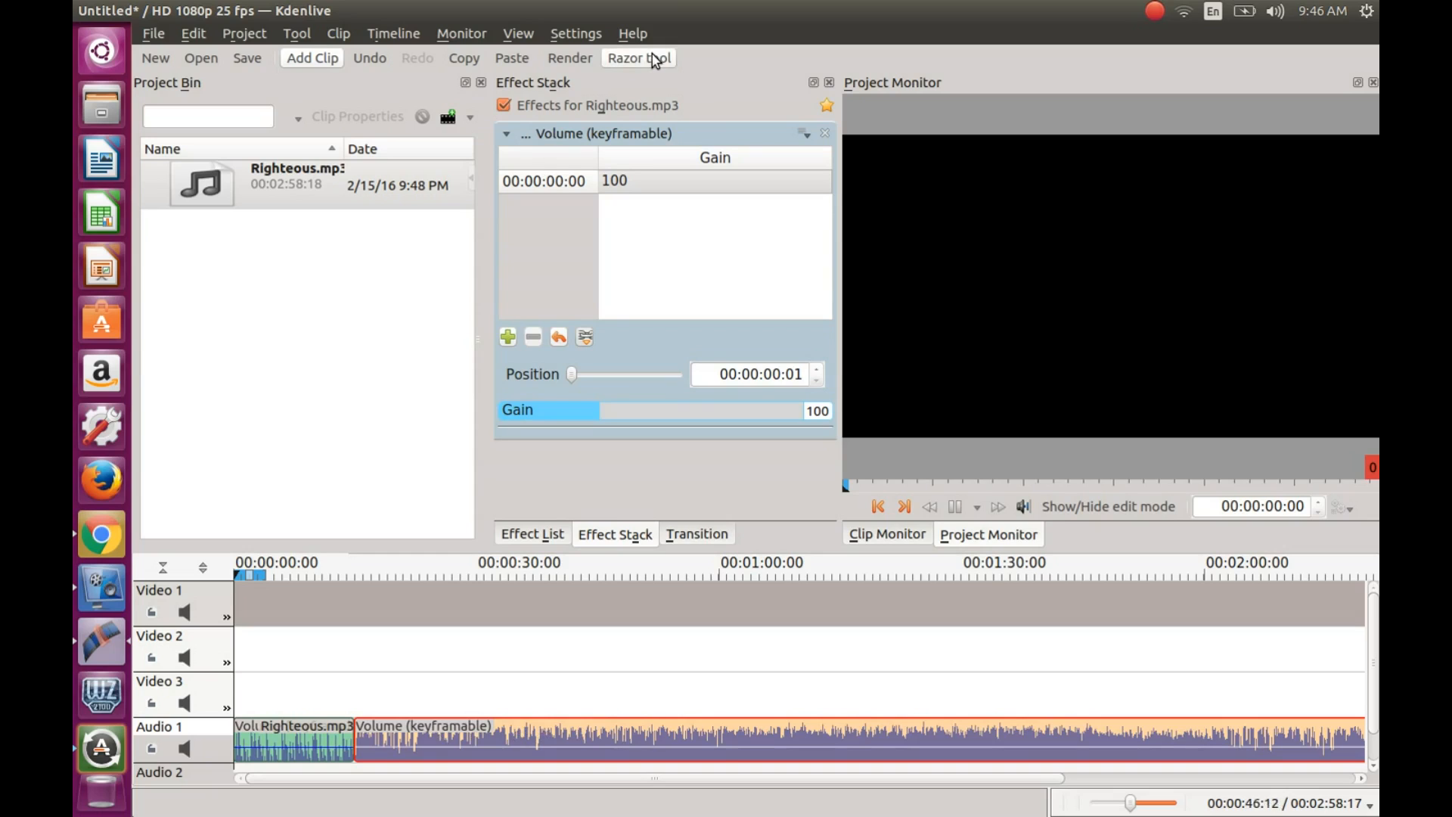
mouse_move(475, 667)
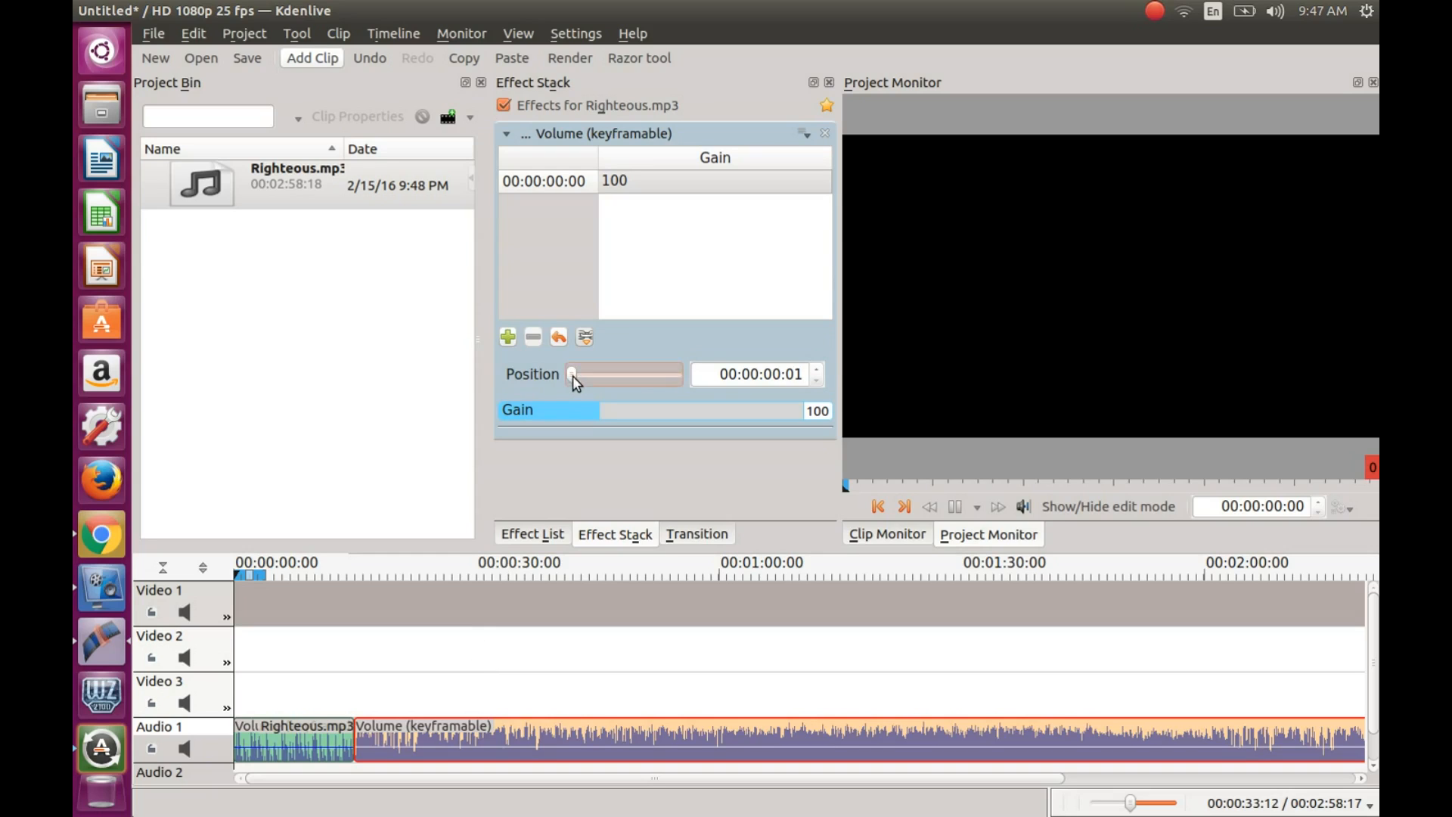
Step: Move the gain keyframe to 26:03, then razor-cut the long clip at about 51 s
left_click_drag(572, 373, 585, 373)
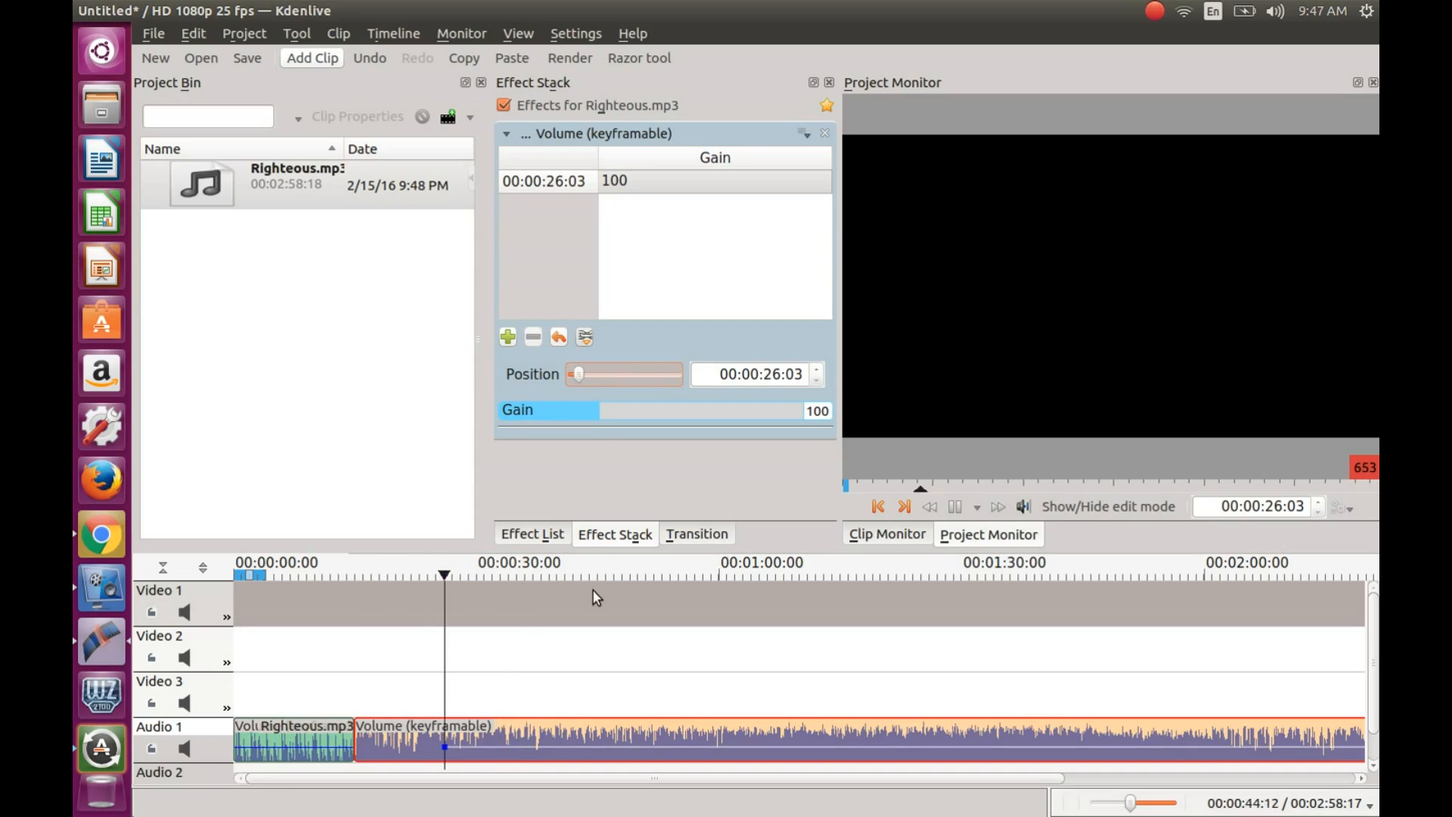
mouse_move(576, 670)
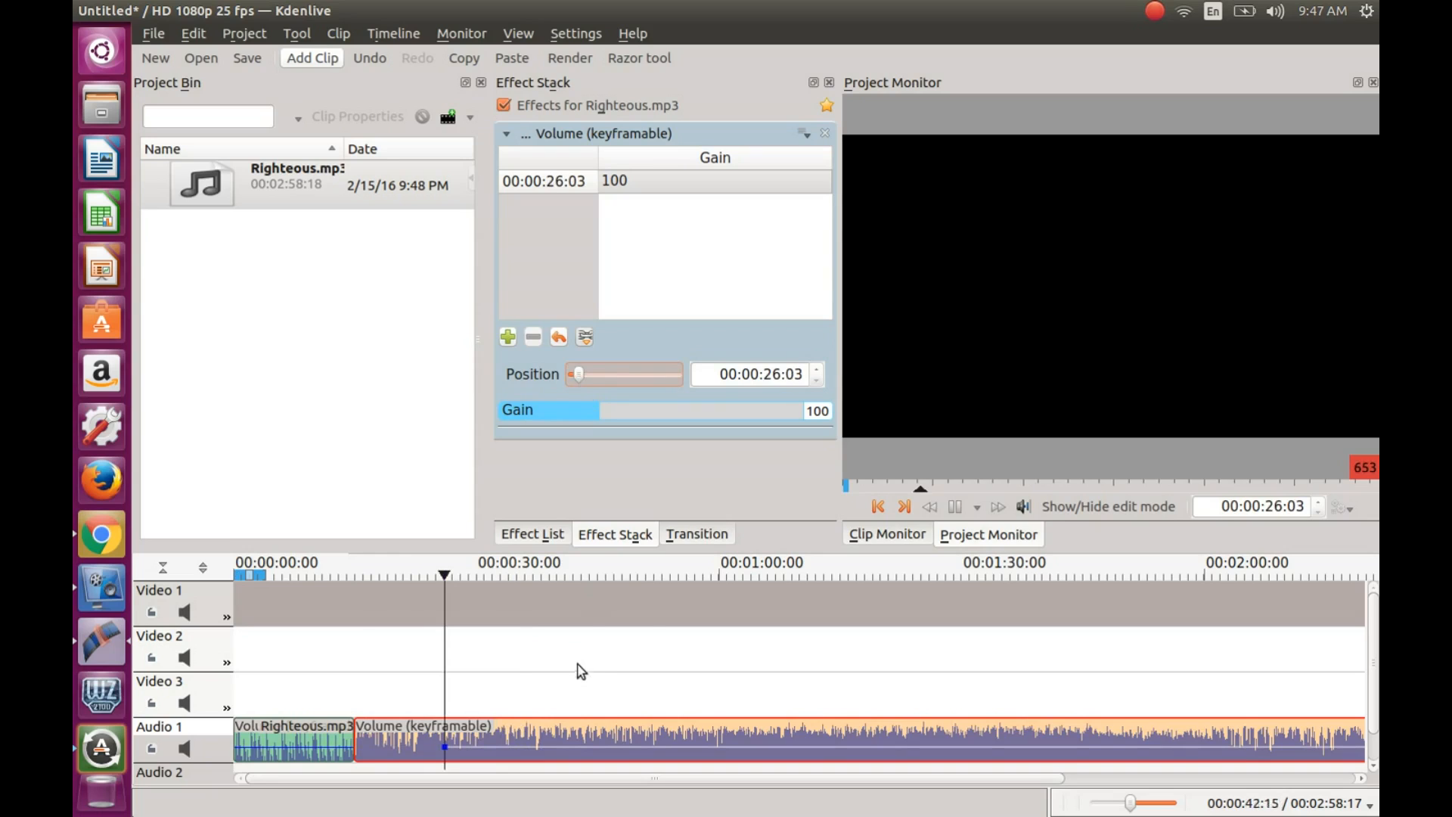
left_click(639, 57)
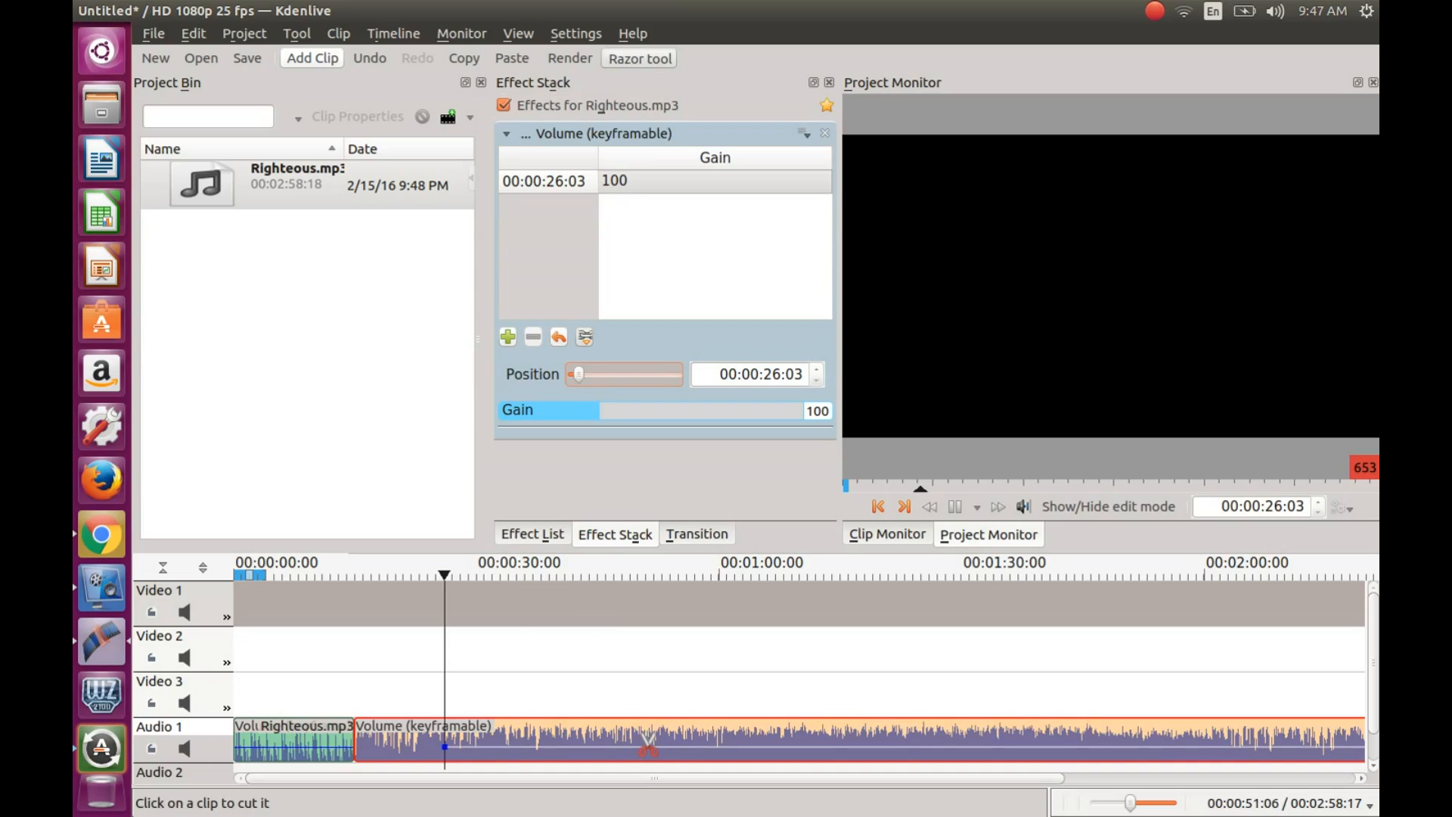
left_click(649, 748)
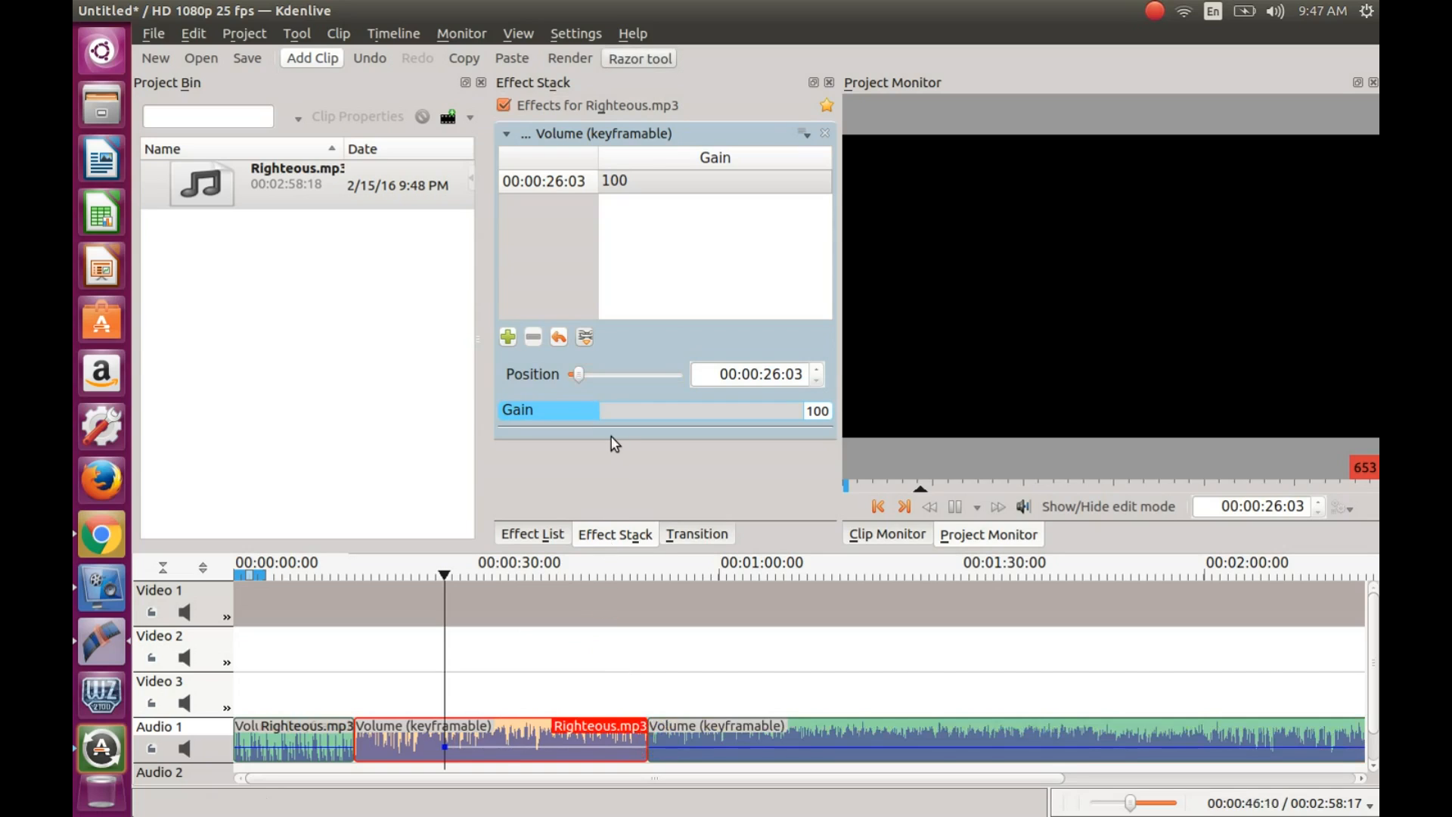
mouse_move(590, 670)
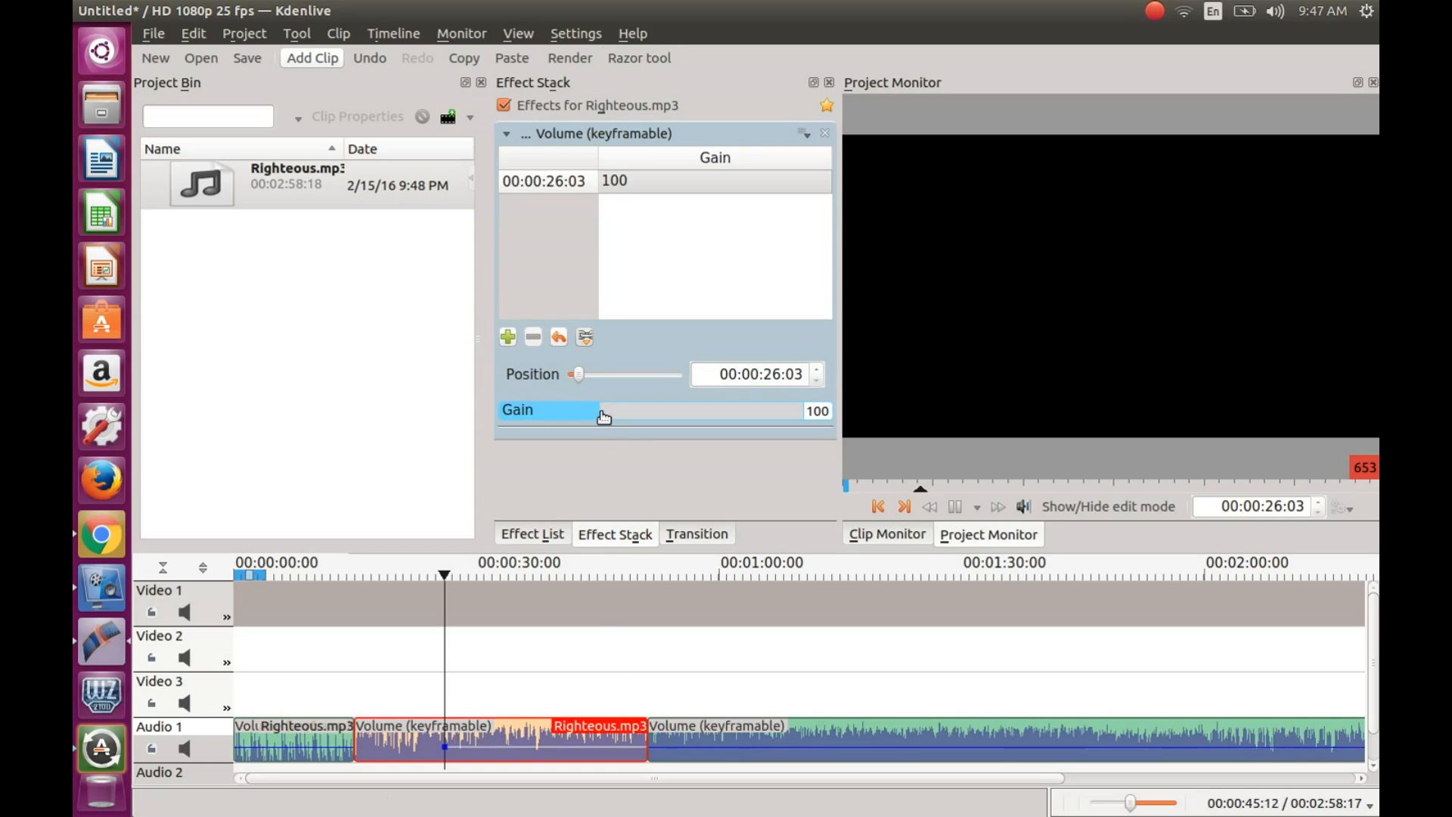
mouse_move(610, 419)
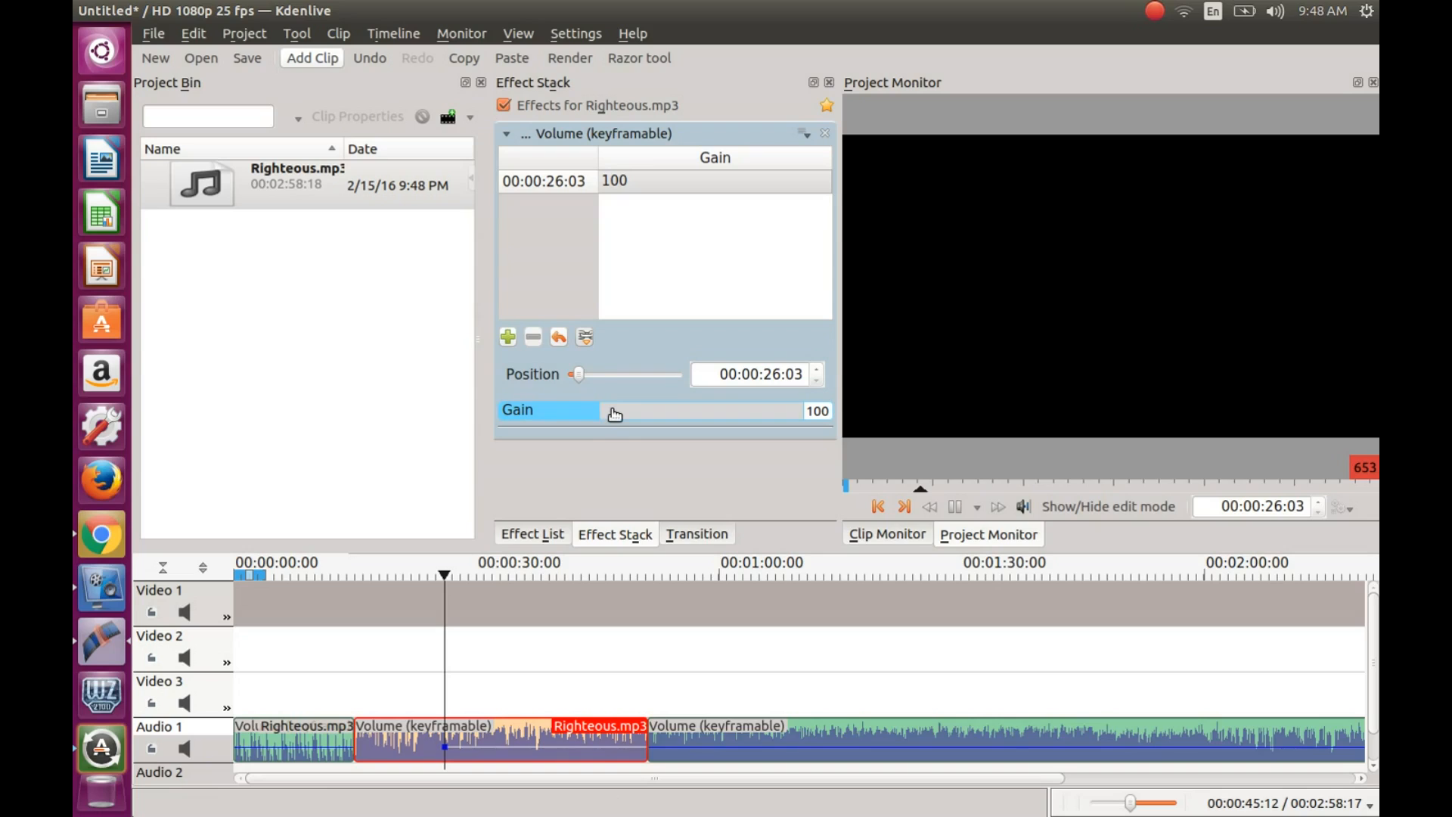
Step: Raise the middle clip's gain to 177 and select the clip after the 51-second cut
left_click_drag(574, 410, 623, 410)
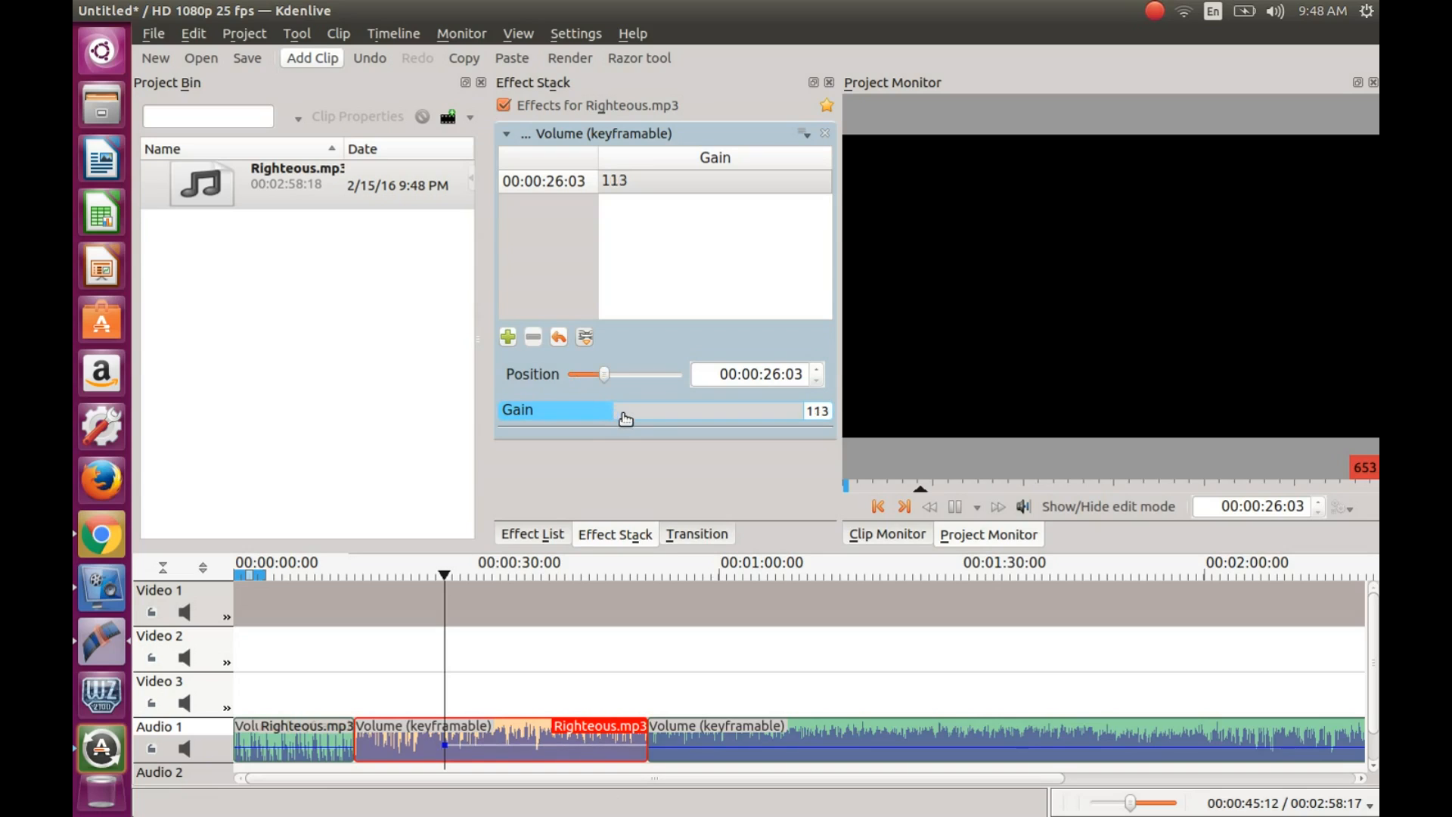
left_click_drag(625, 419, 646, 419)
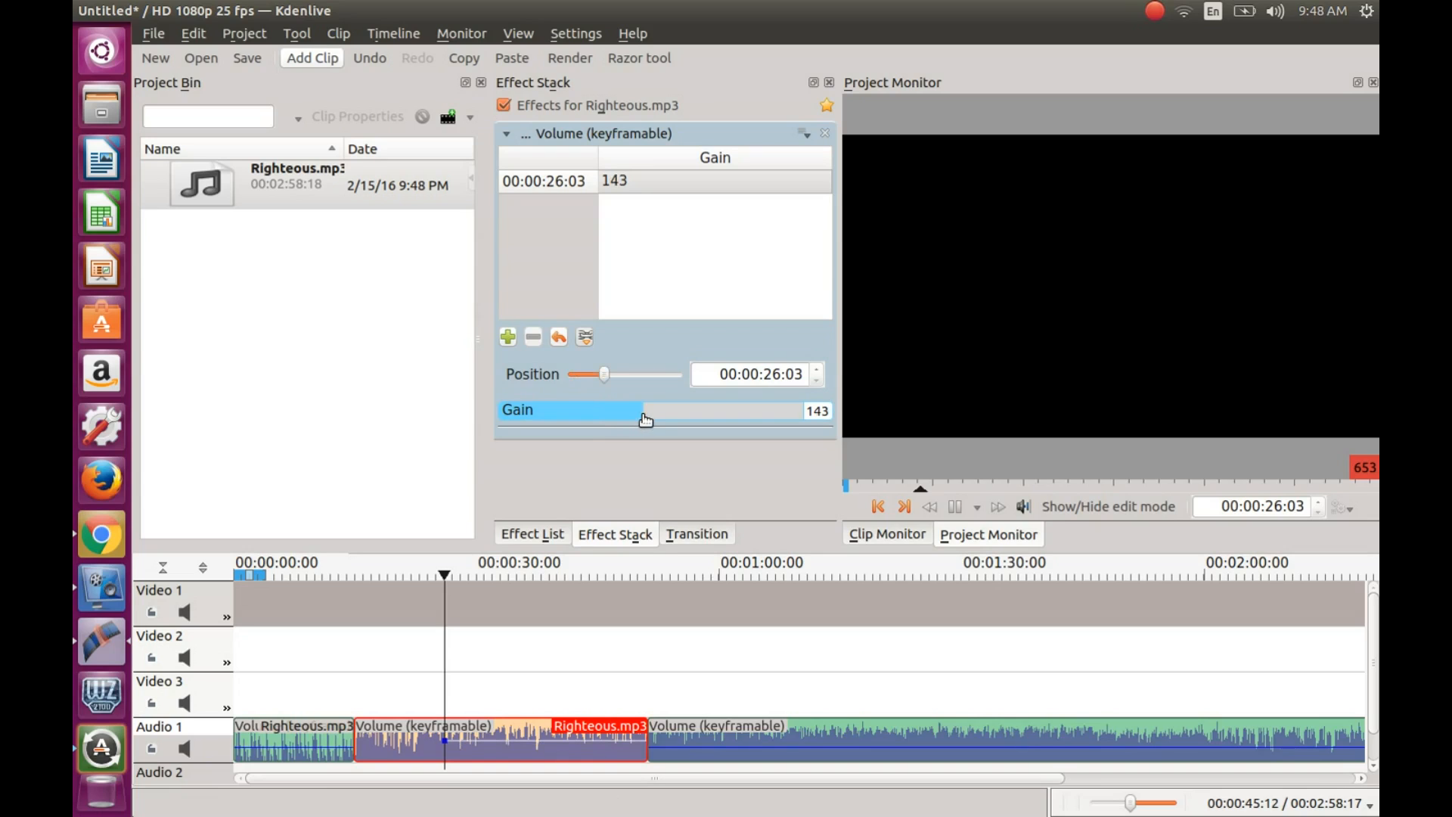
mouse_move(667, 422)
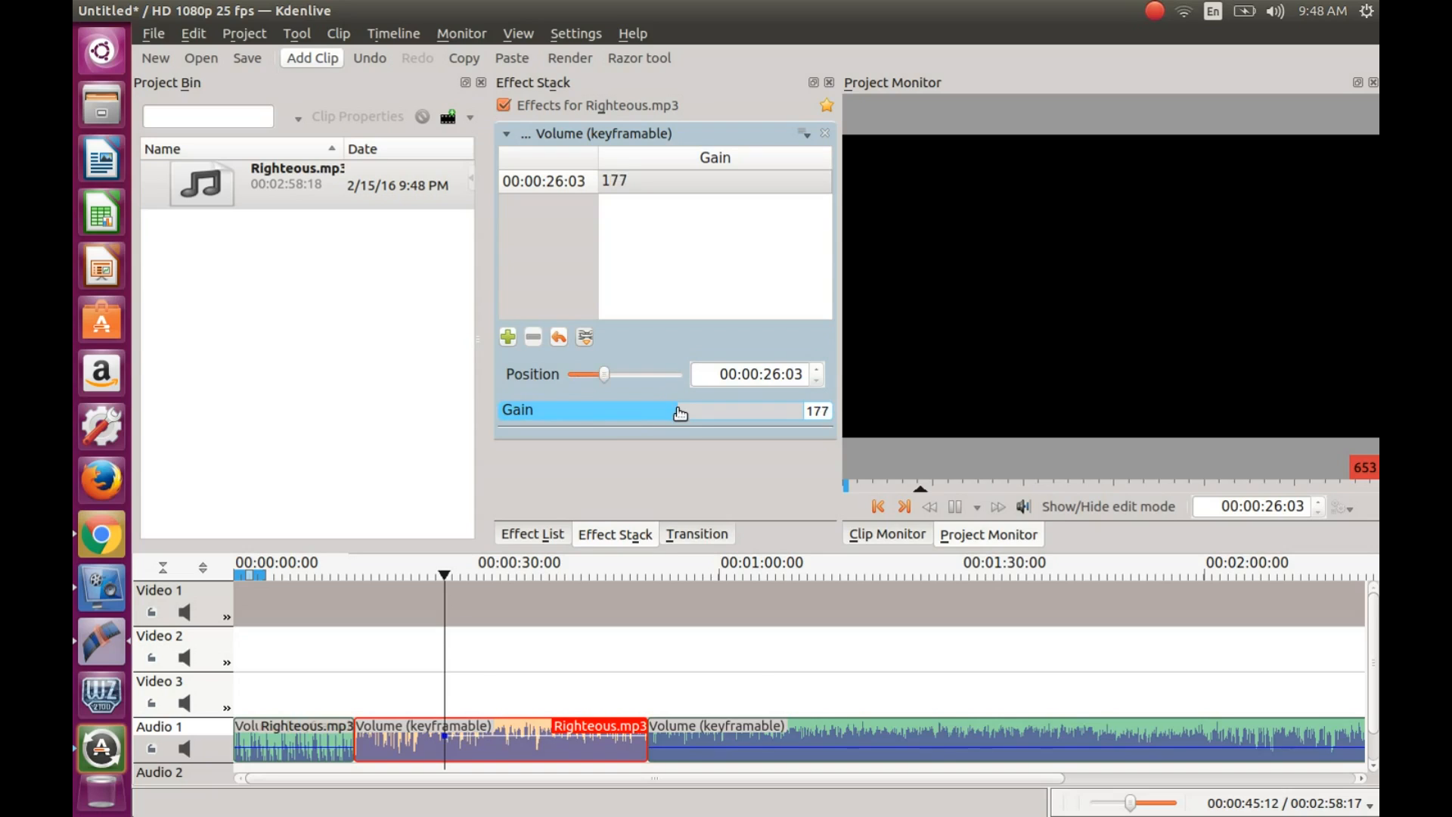
left_click(955, 507)
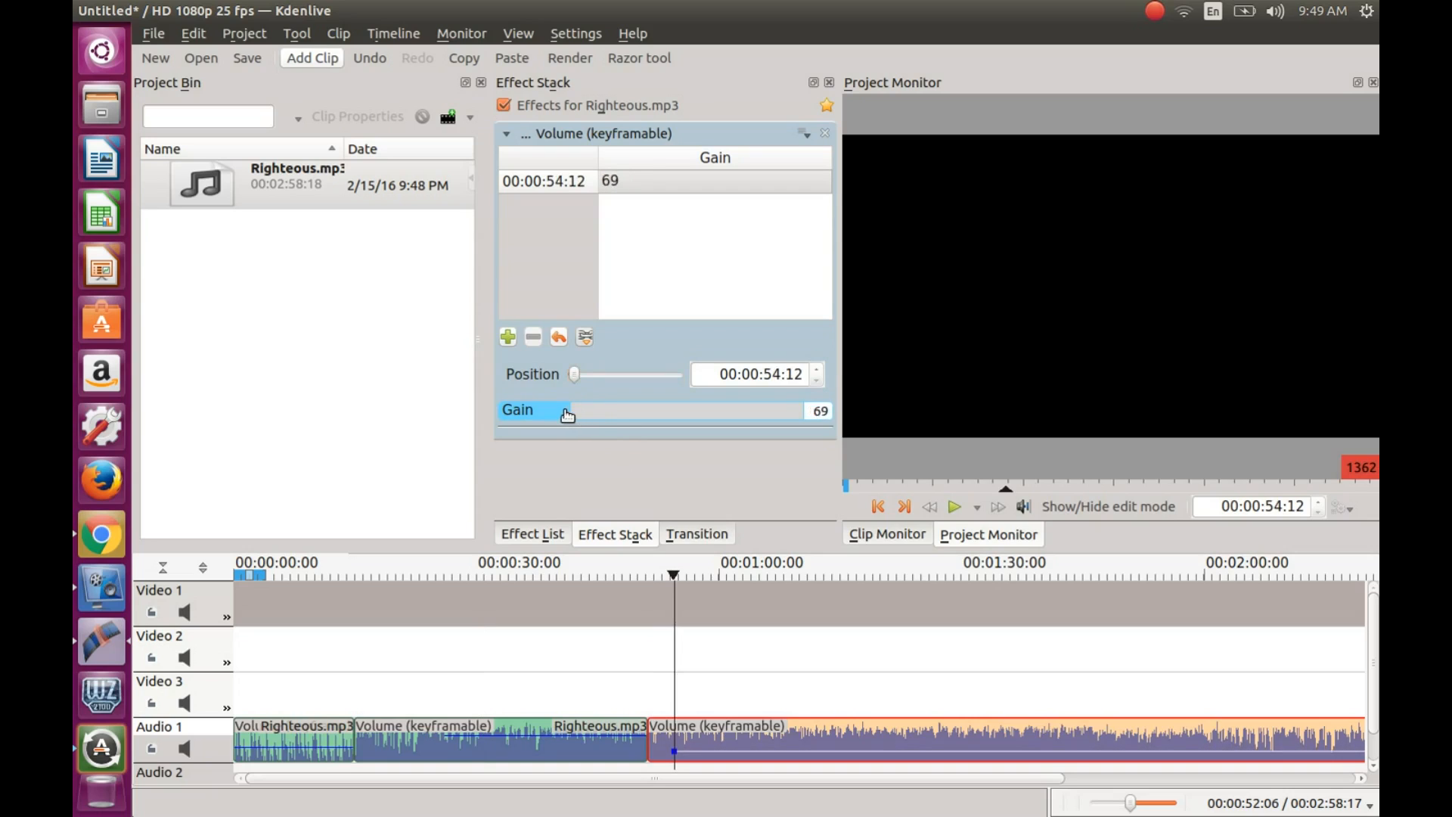
Step: Lower the final clip's Volume keyframe at 54:12 from gain 69 to about 51
left_click_drag(566, 410, 558, 410)
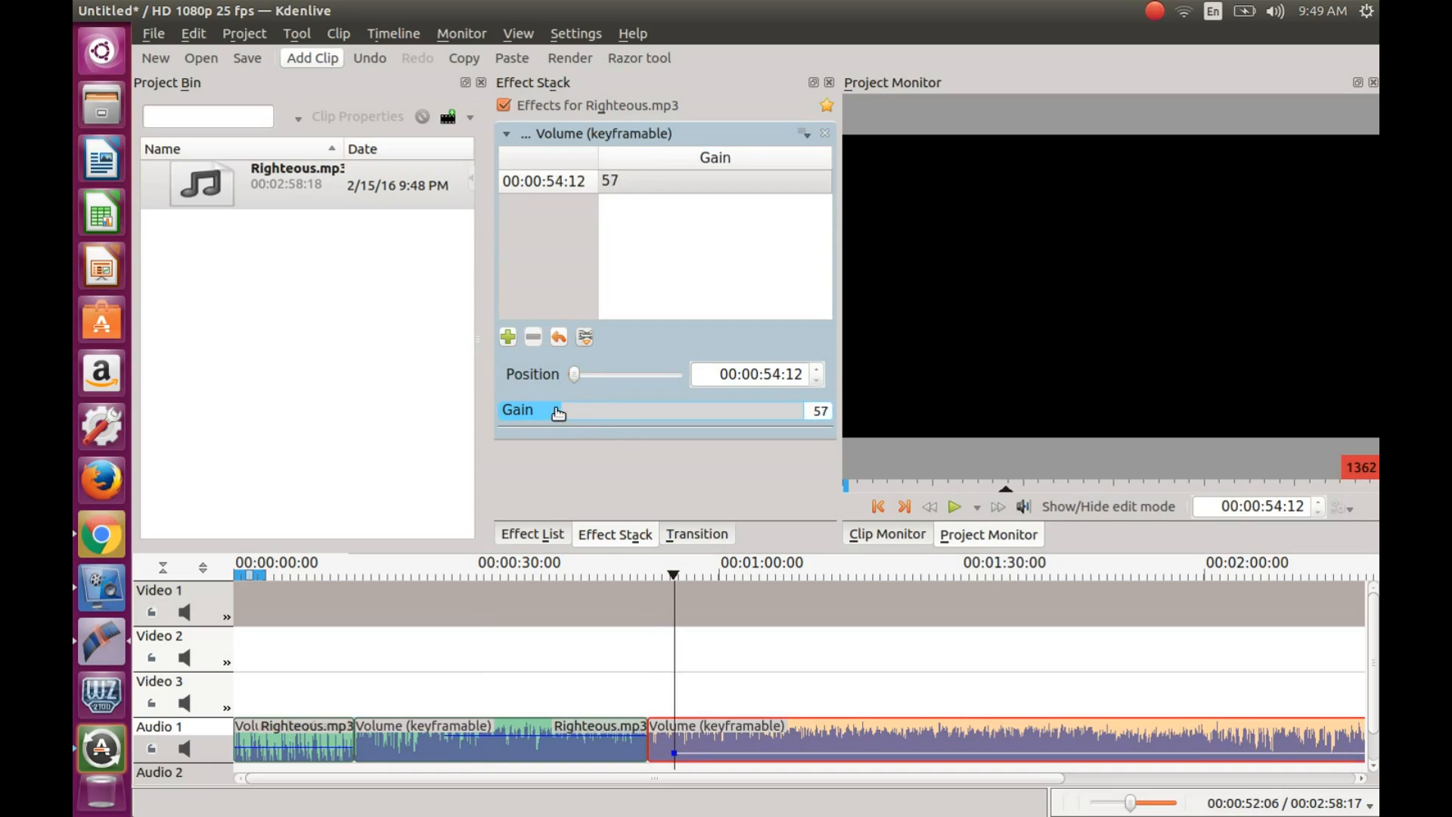
left_click_drag(555, 410, 537, 410)
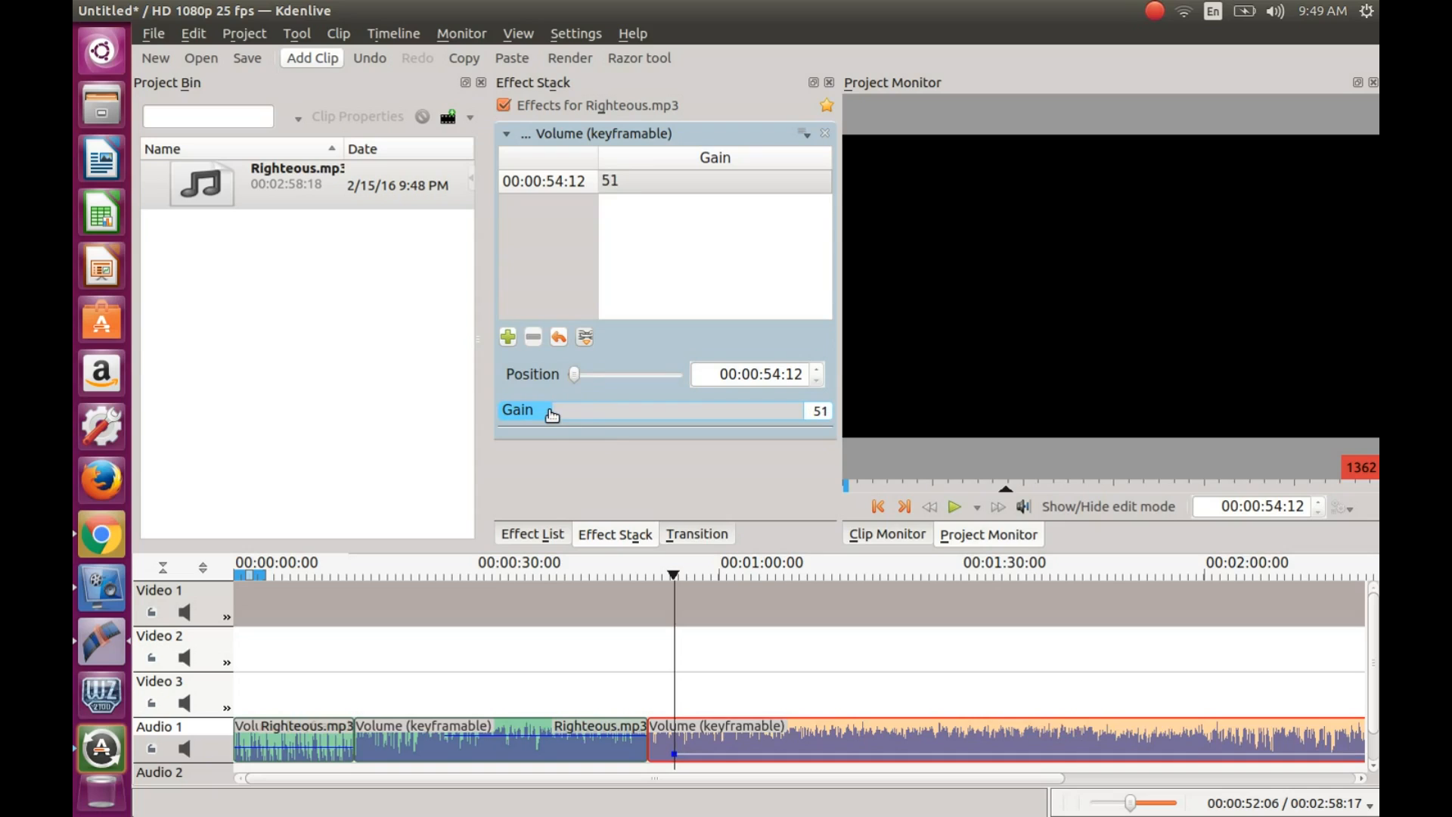
mouse_move(581, 428)
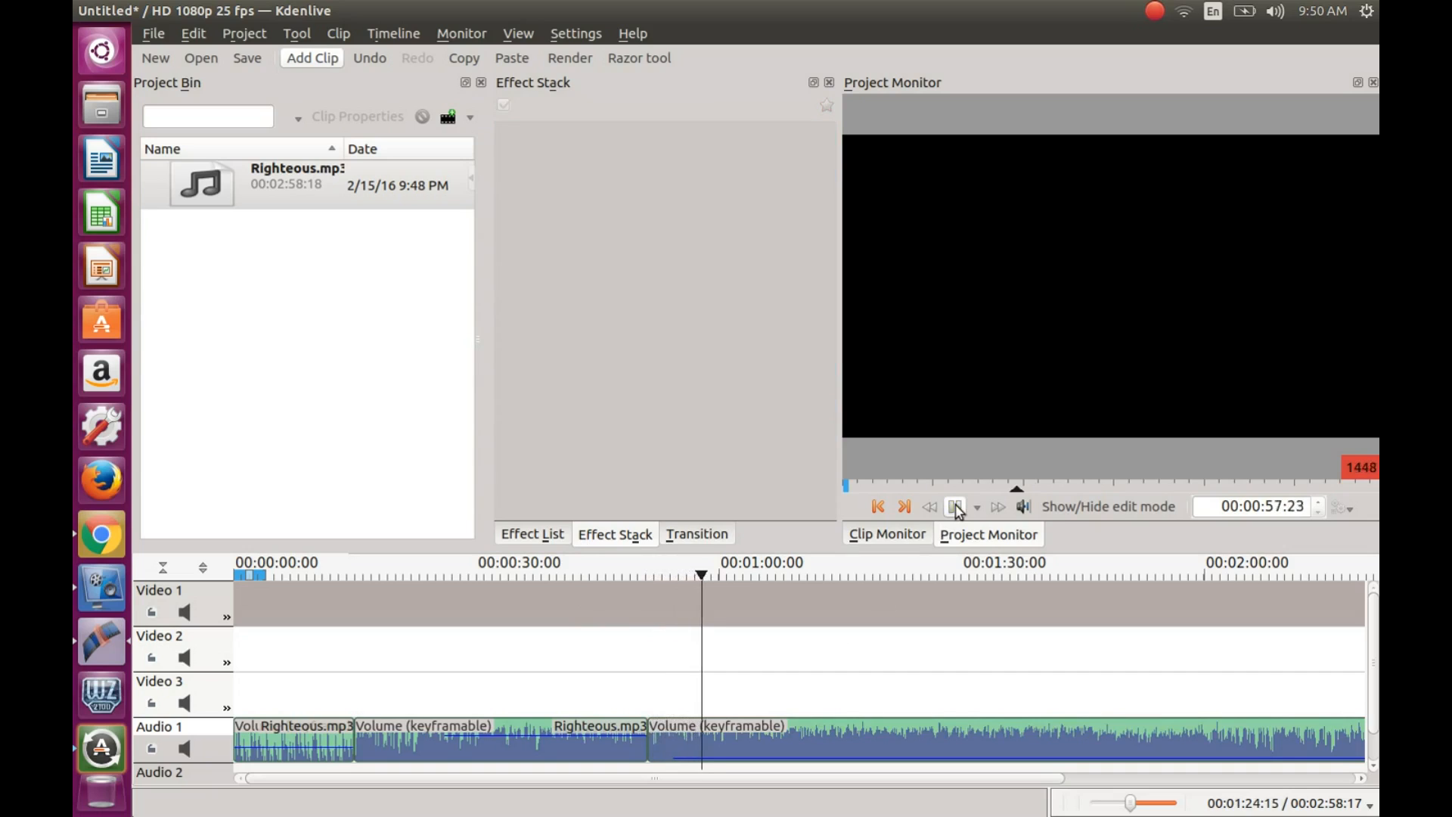
Step: Play the track past one minute, stop, and re-enable the Razor tool for the 1:32 cut
left_click(997, 506)
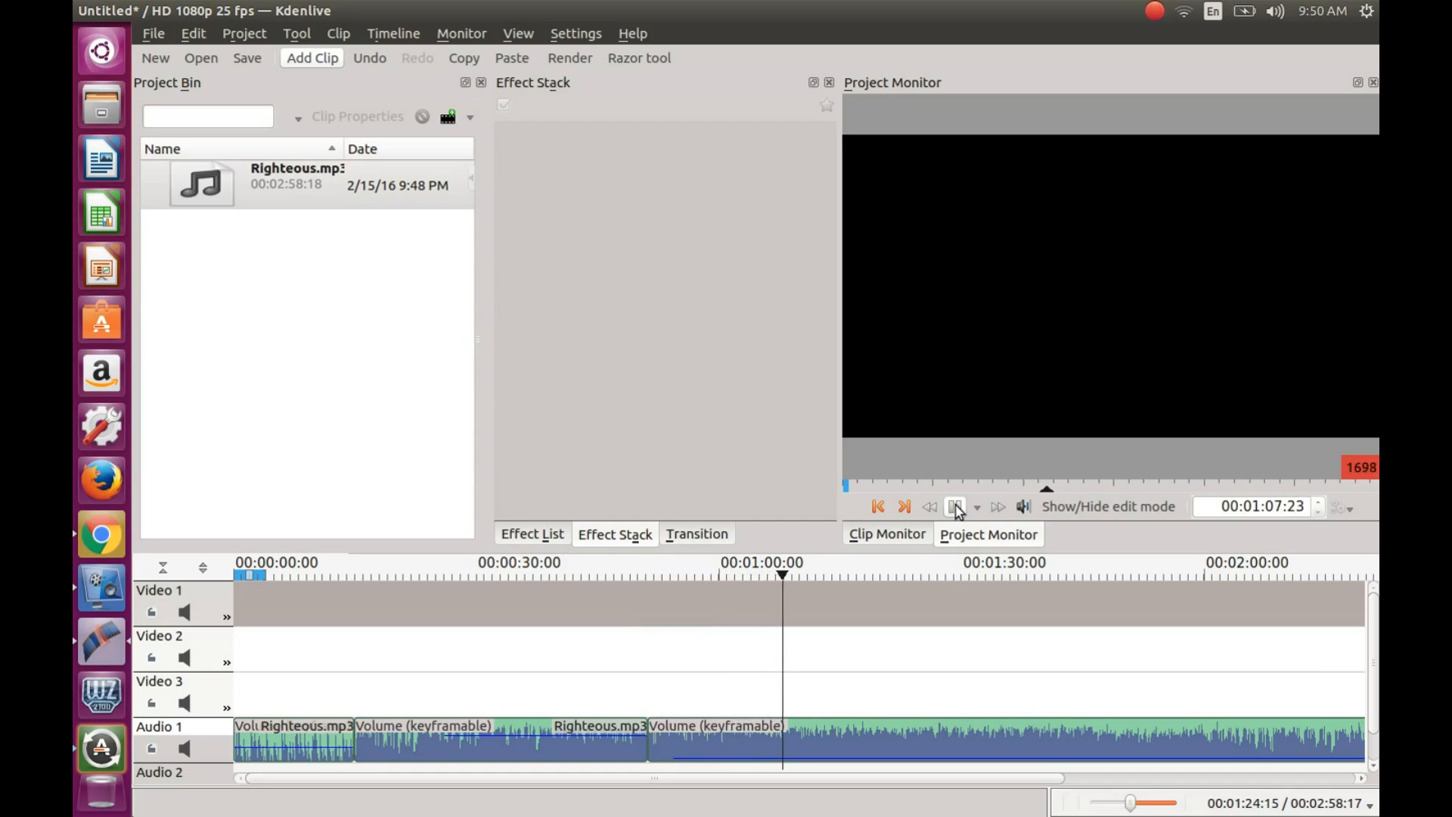
left_click(955, 507)
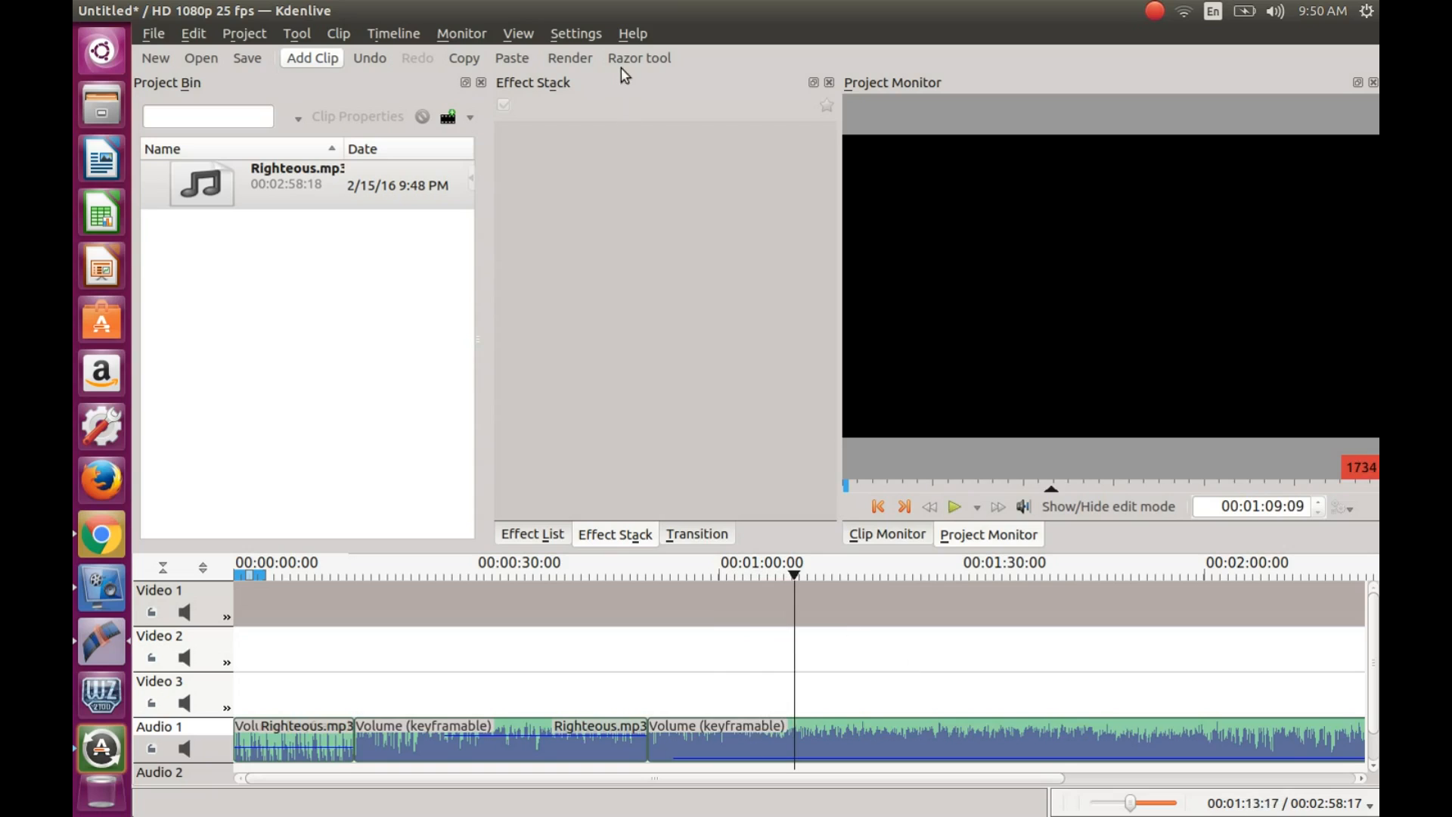
left_click(639, 59)
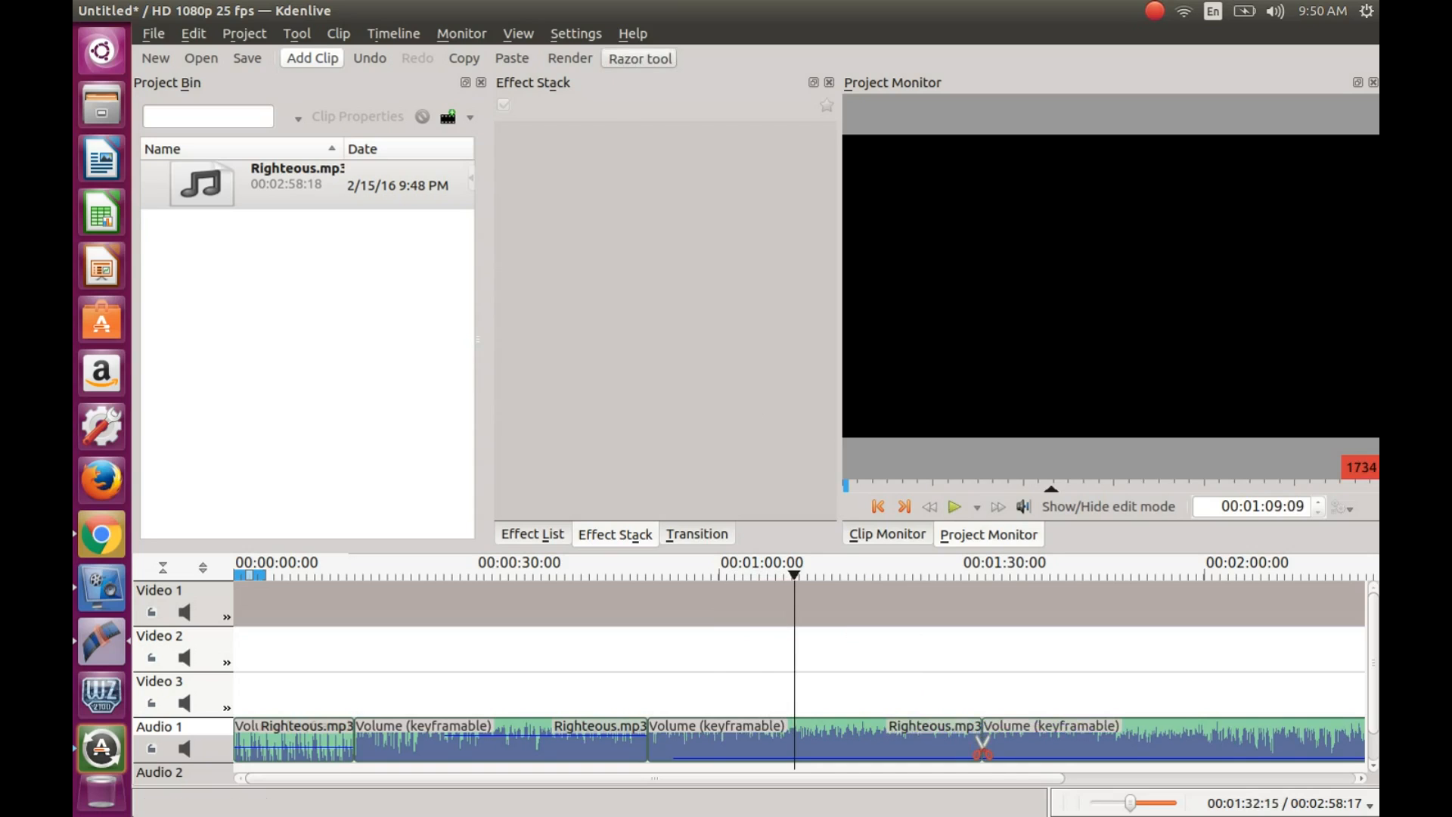
mouse_move(1012, 773)
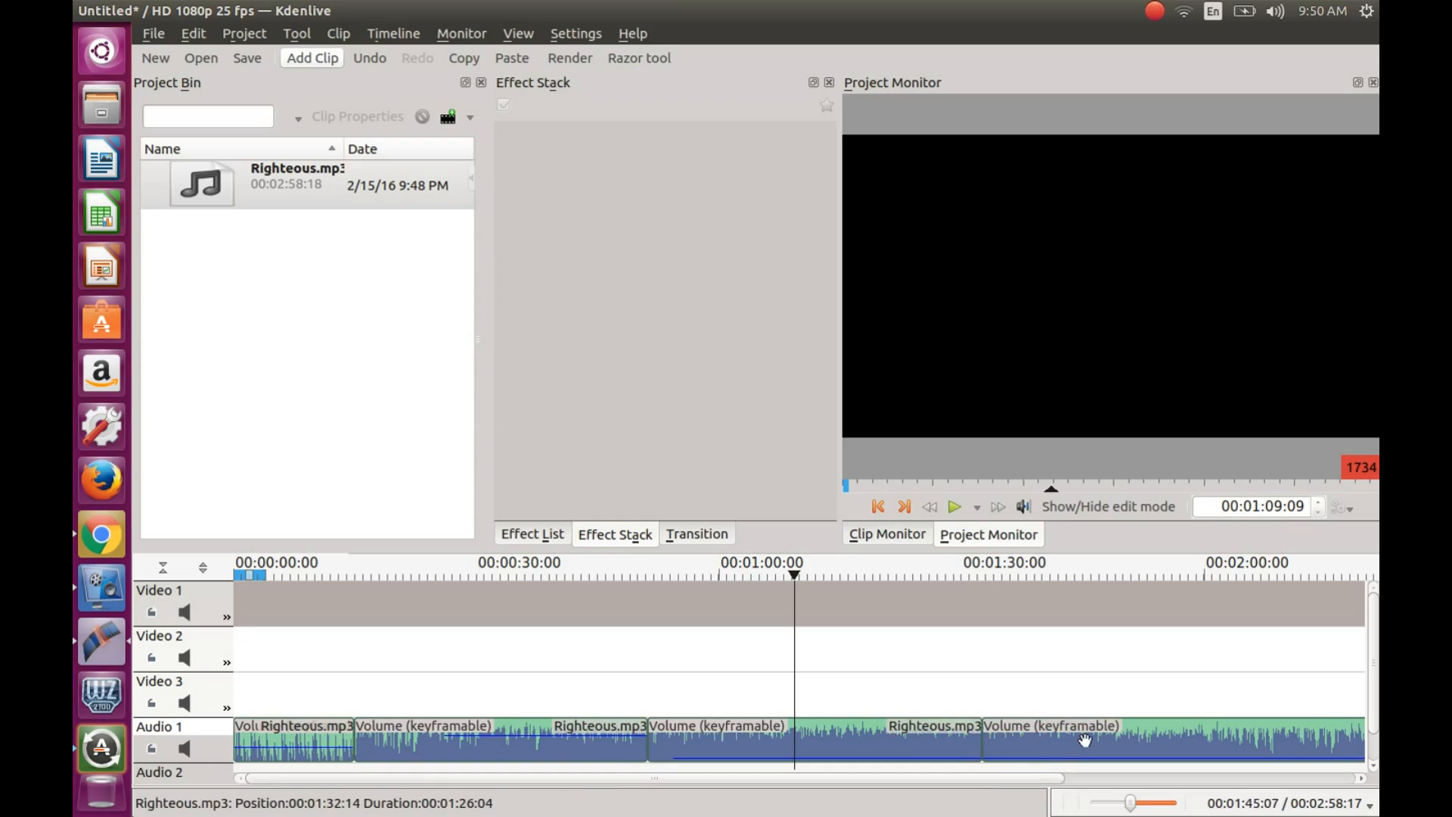
Step: Show the context menu for the last clip starting at 1:32
right_click(1083, 741)
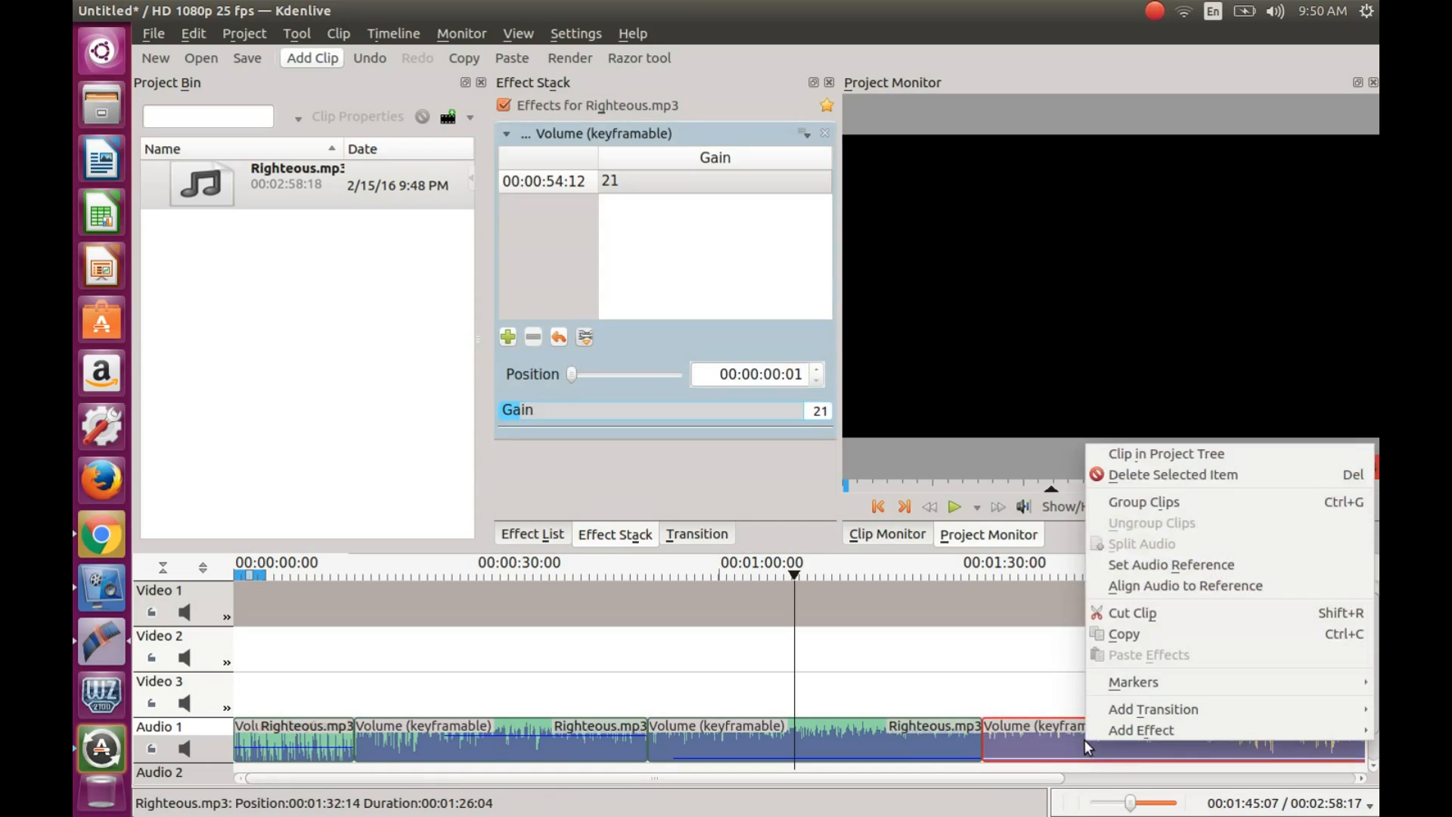
mouse_move(1143, 500)
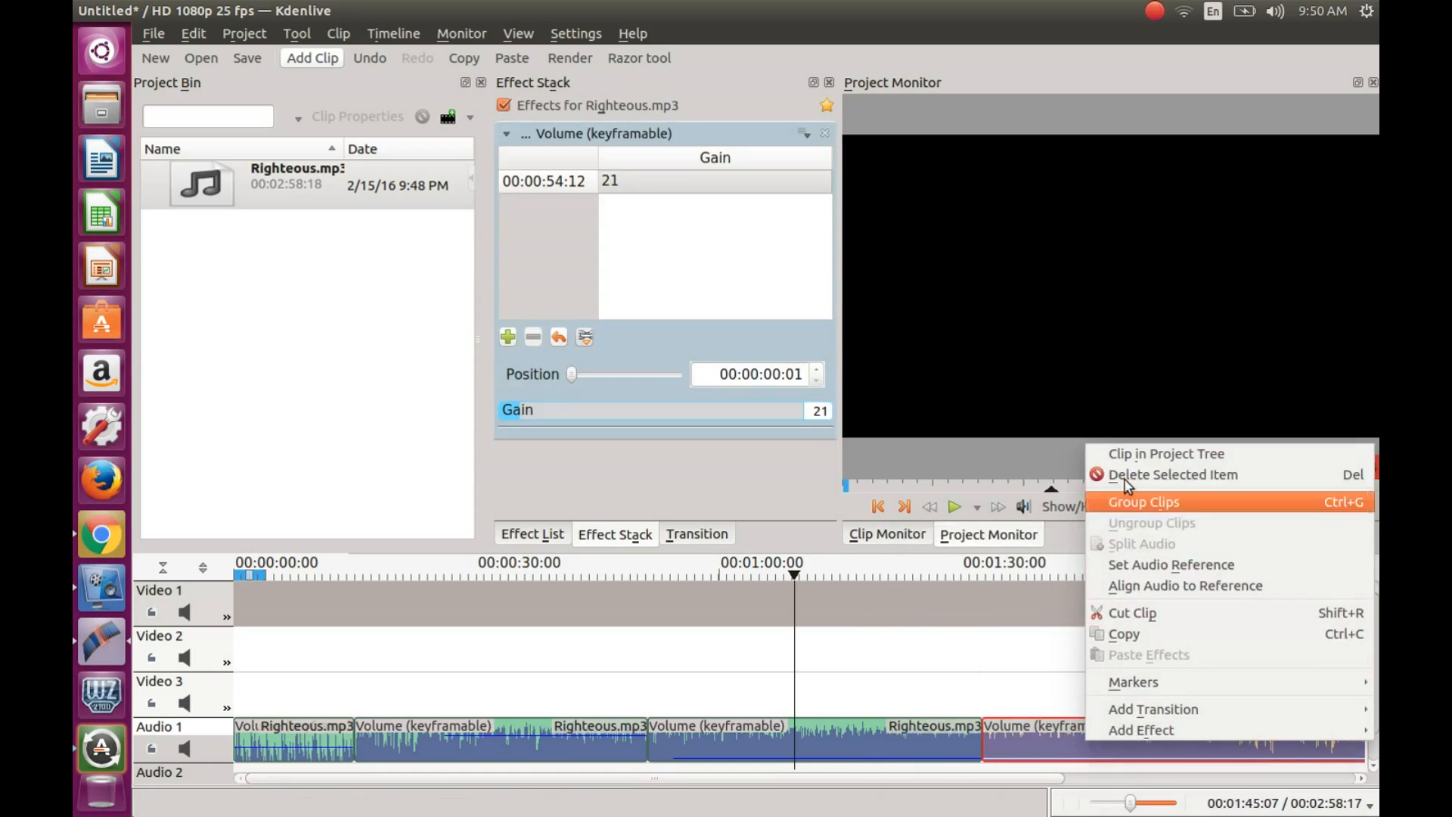